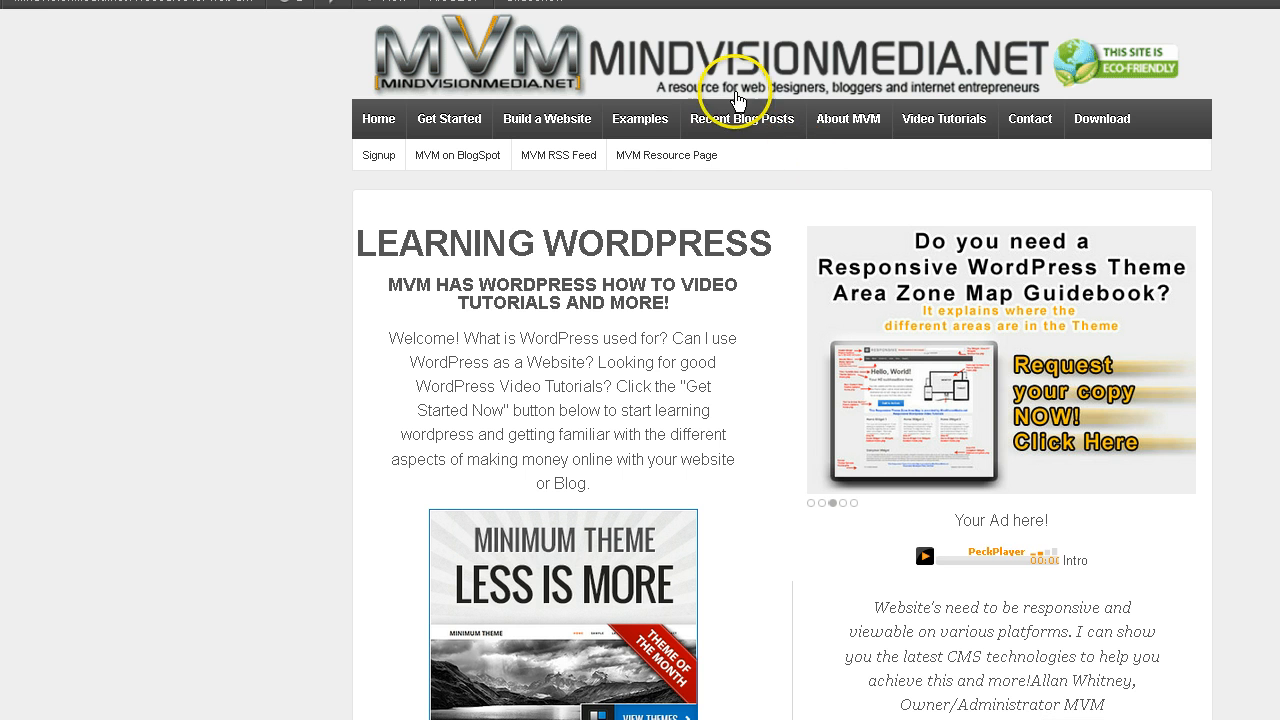
mouse_move(1178, 70)
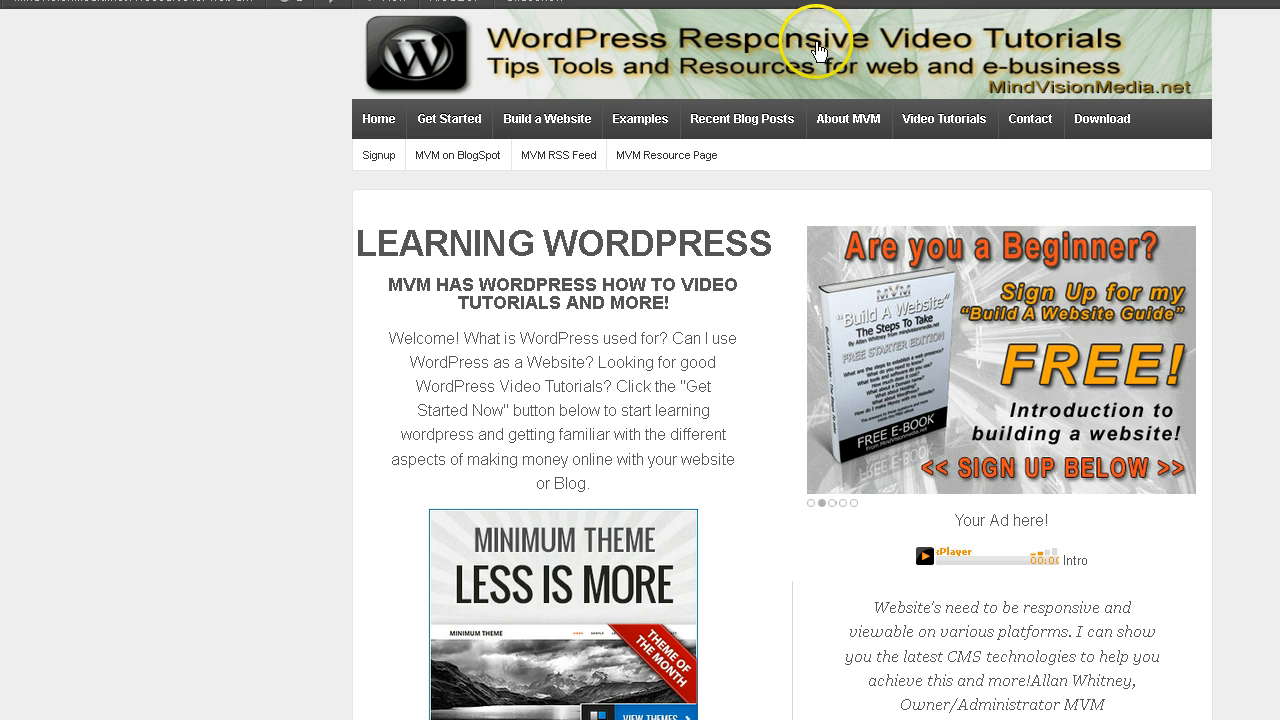
mouse_move(893, 48)
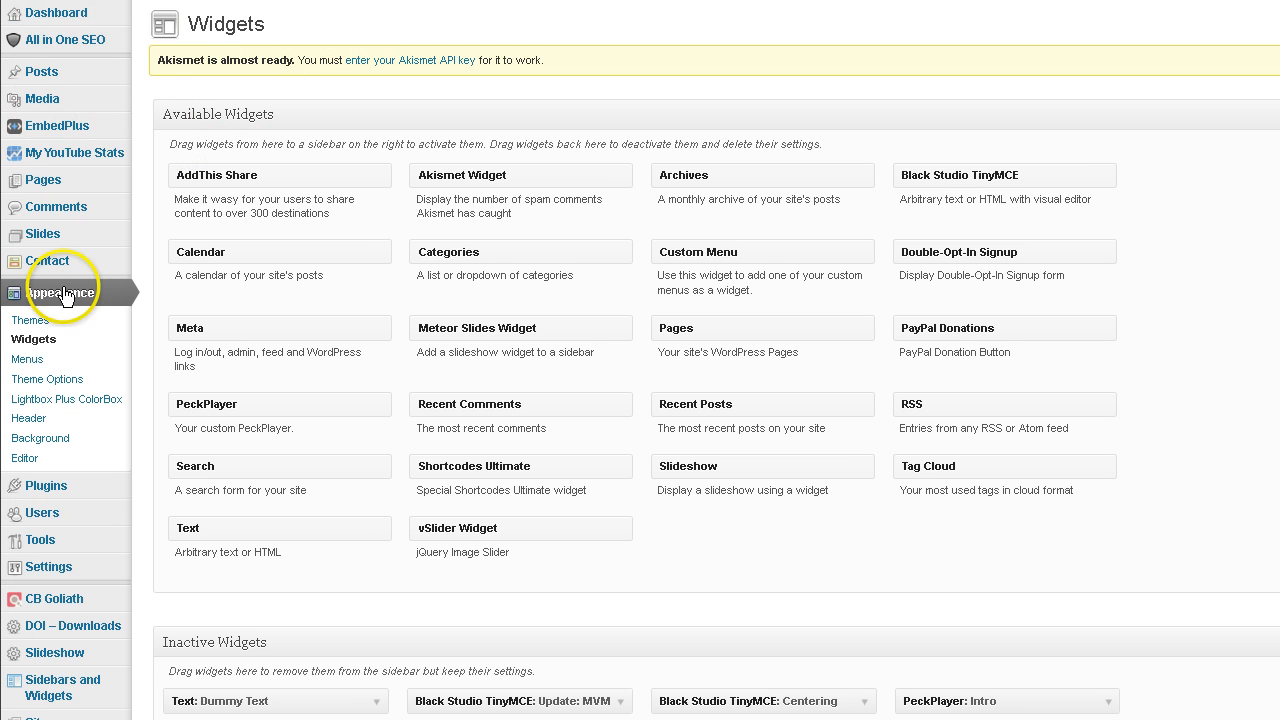
mouse_move(592, 349)
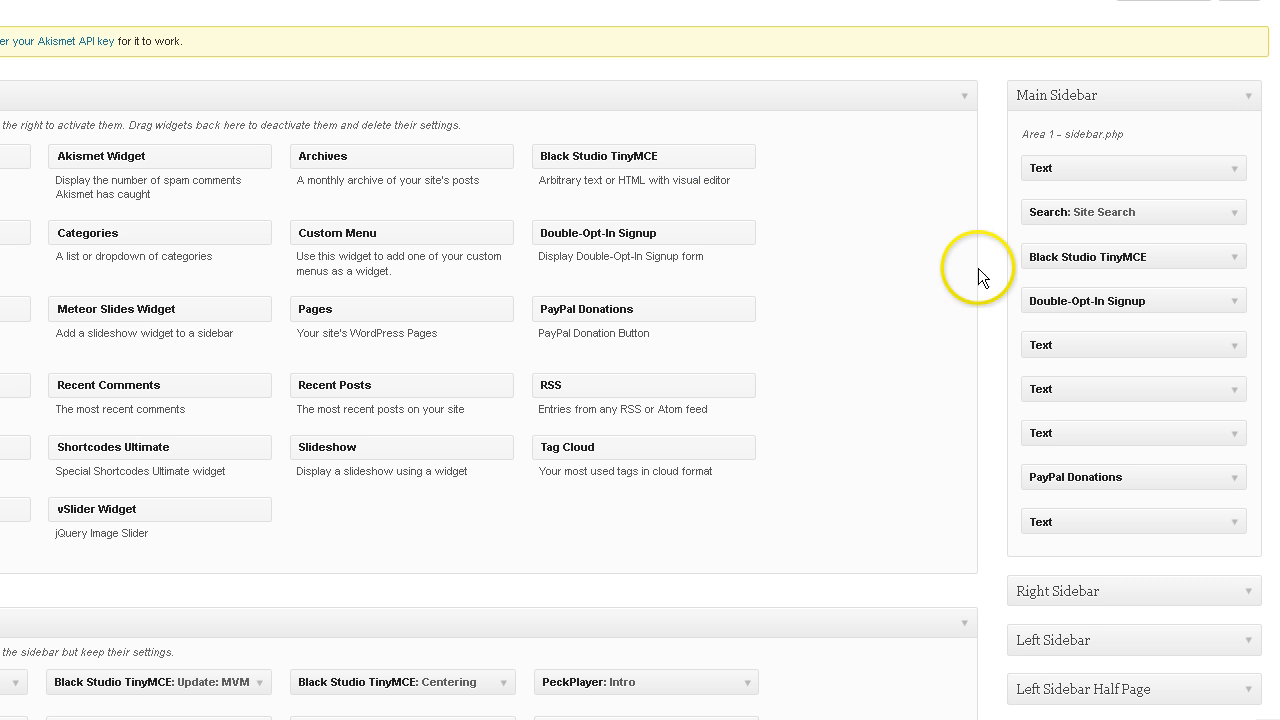
mouse_move(992, 287)
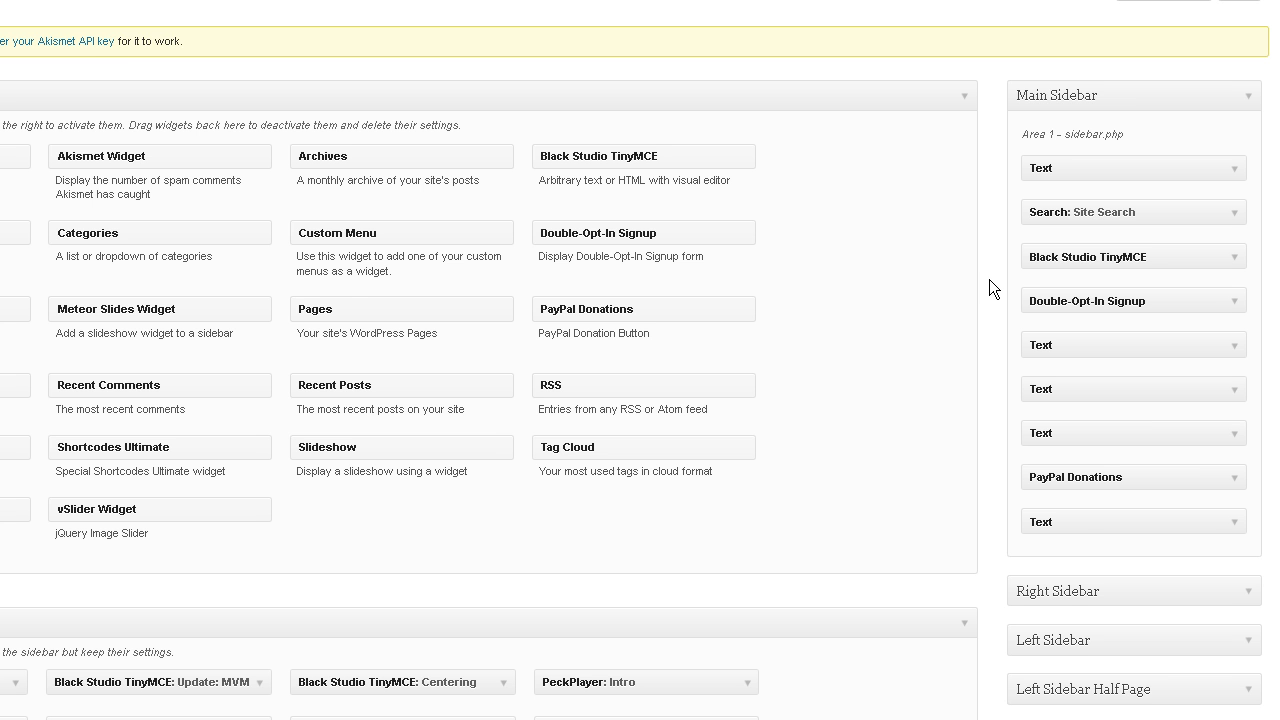
- Expand the Top Widget area (Area 11 – sidebar-top.php) and confirm it holds no widgets
scroll("down", 3)
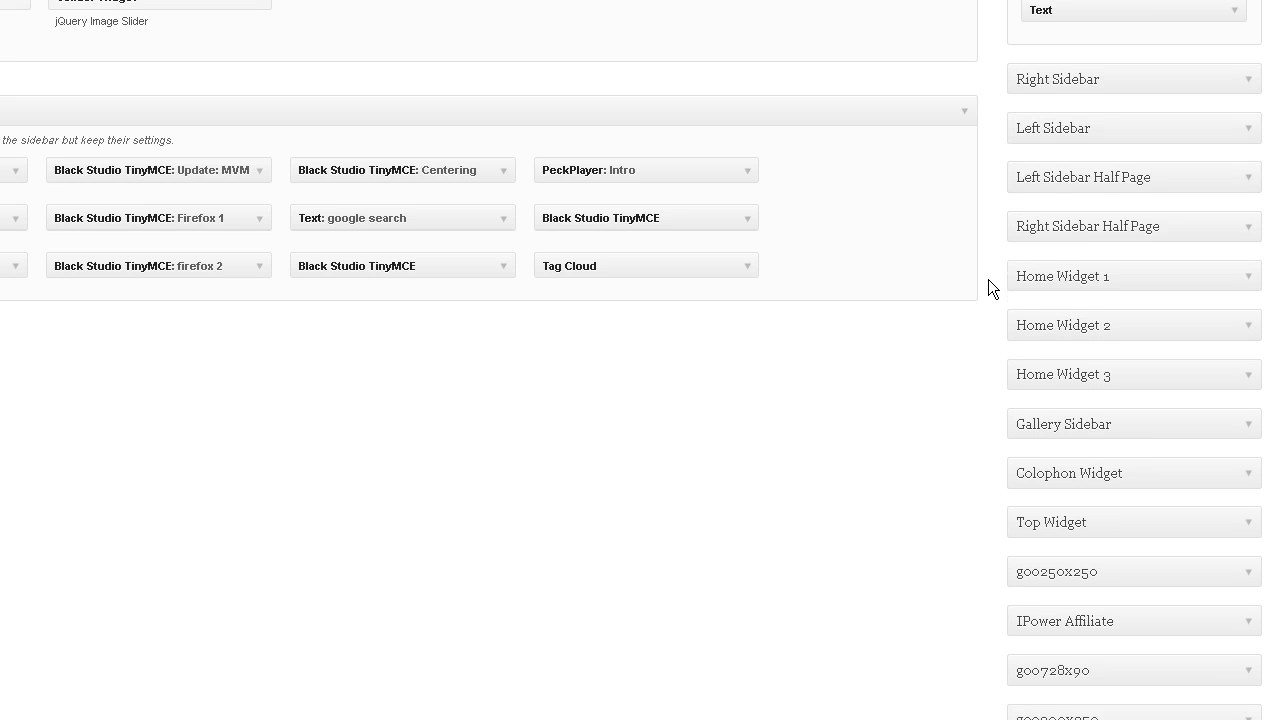
scroll("down", 3)
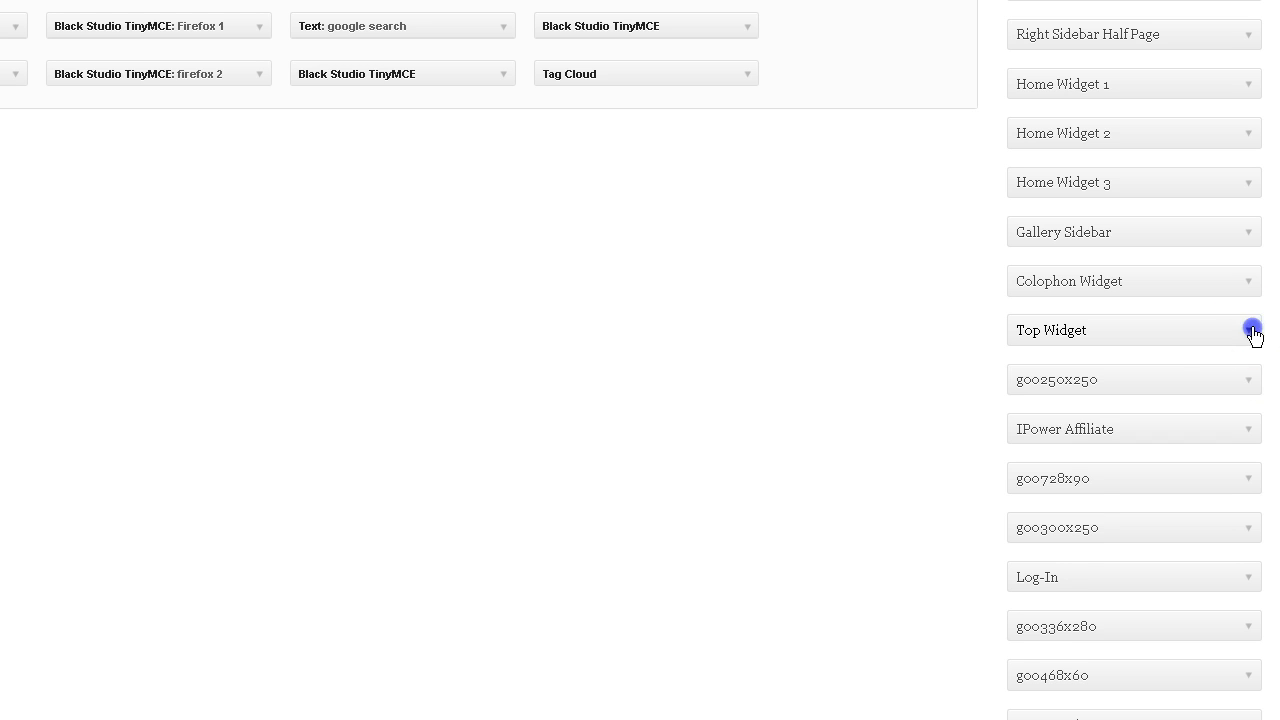
left_click(1250, 330)
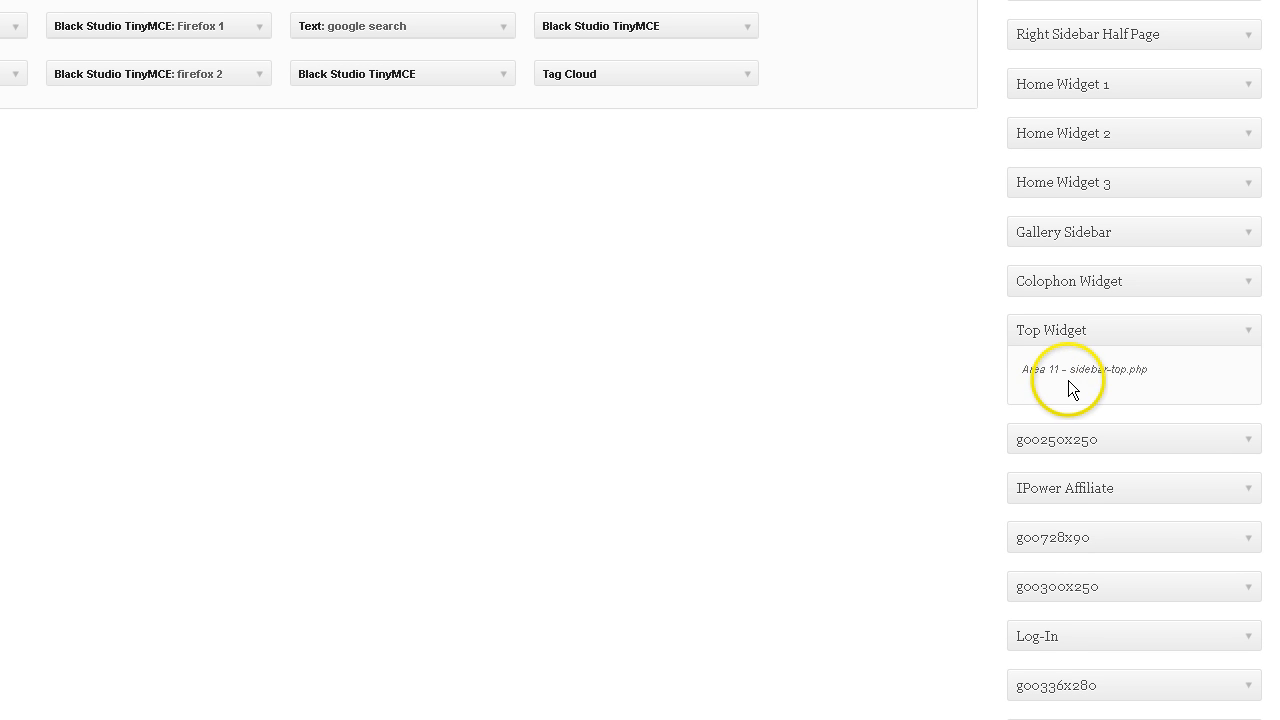
mouse_move(895, 400)
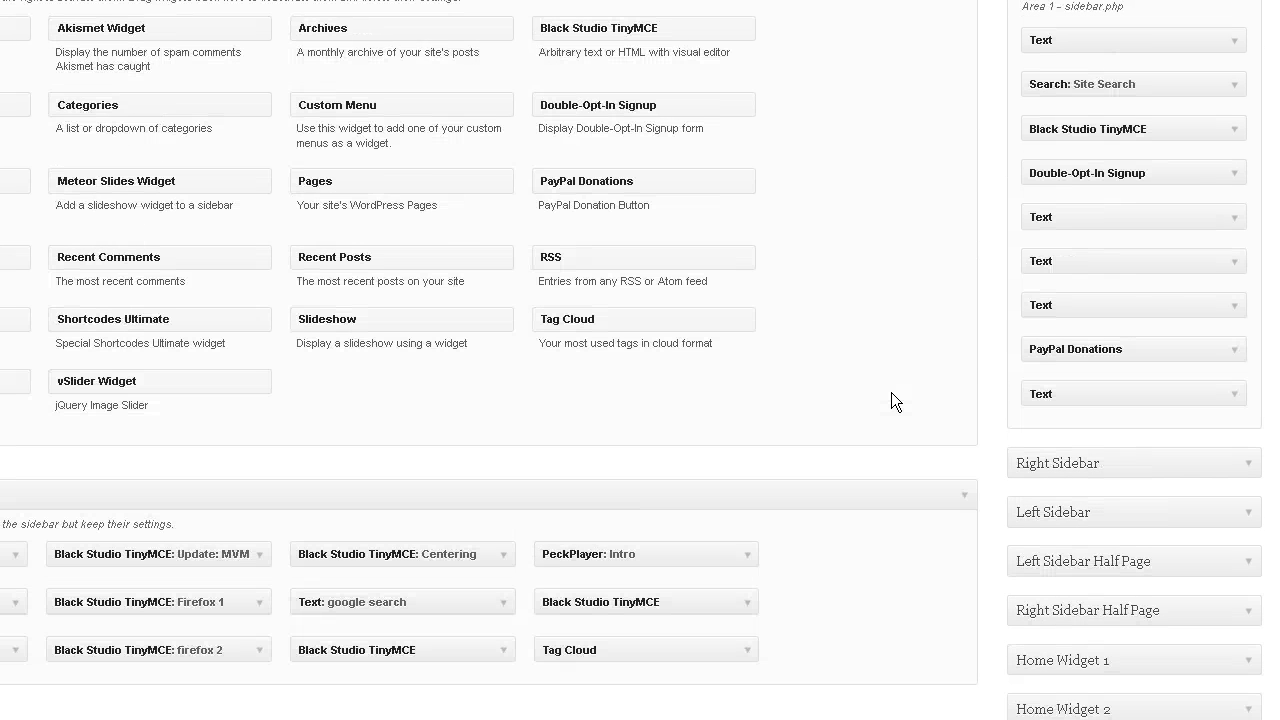
scroll("down", 3)
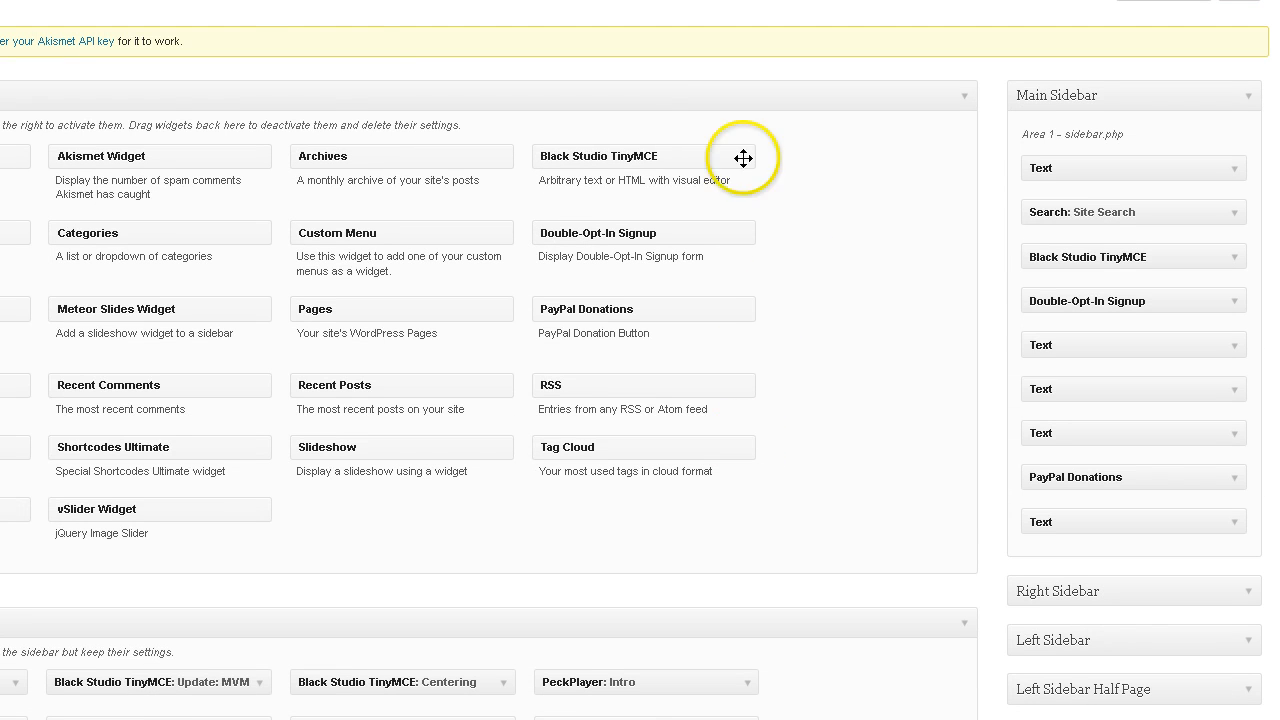
mouse_move(743, 158)
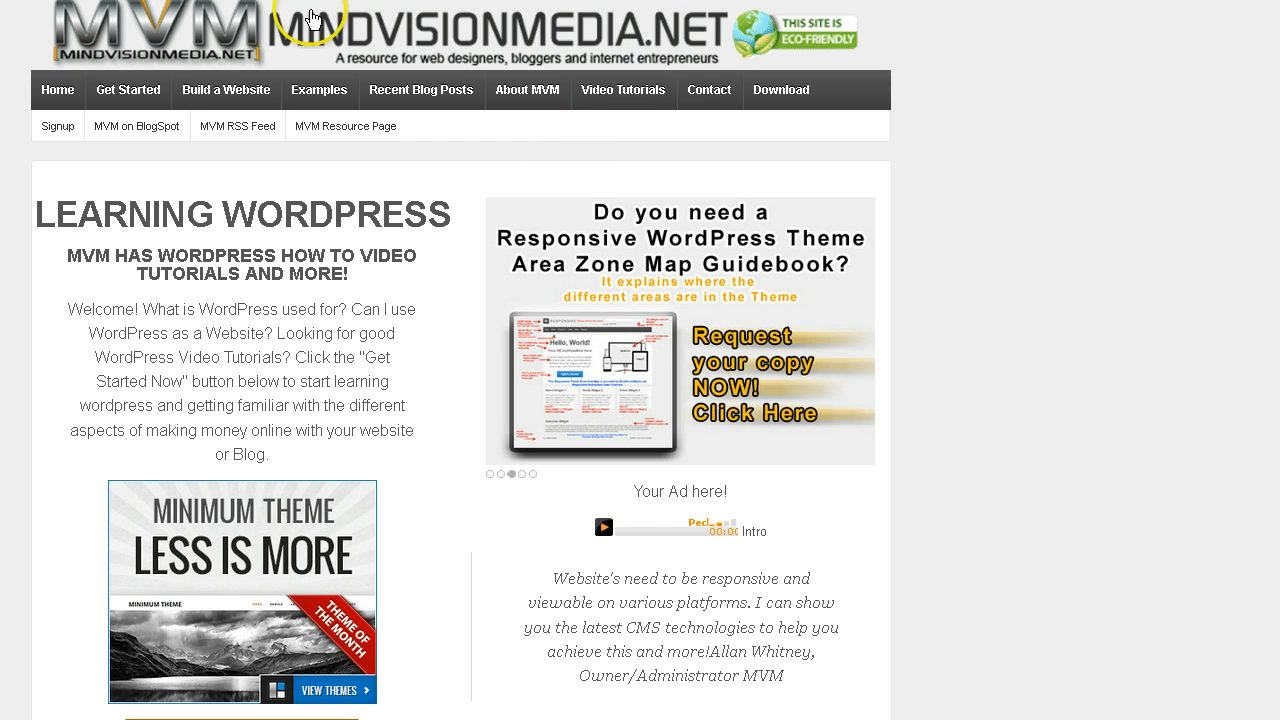
mouse_move(655, 250)
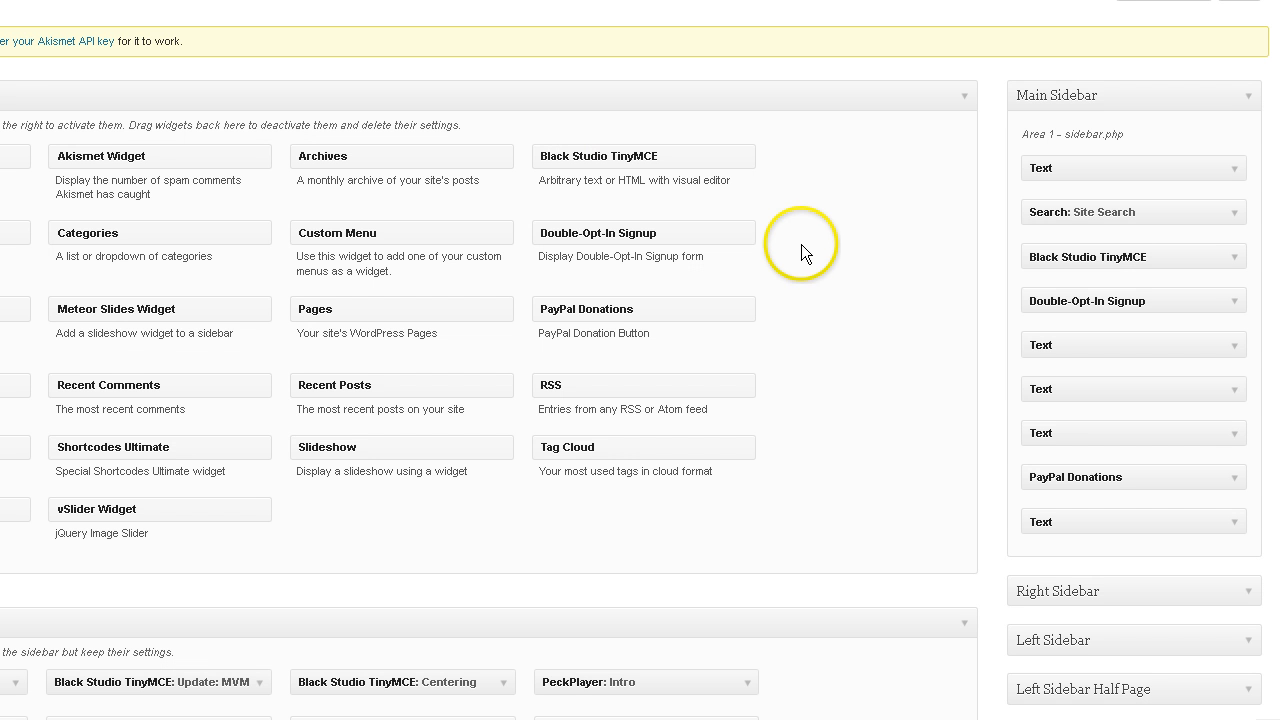
mouse_move(806, 251)
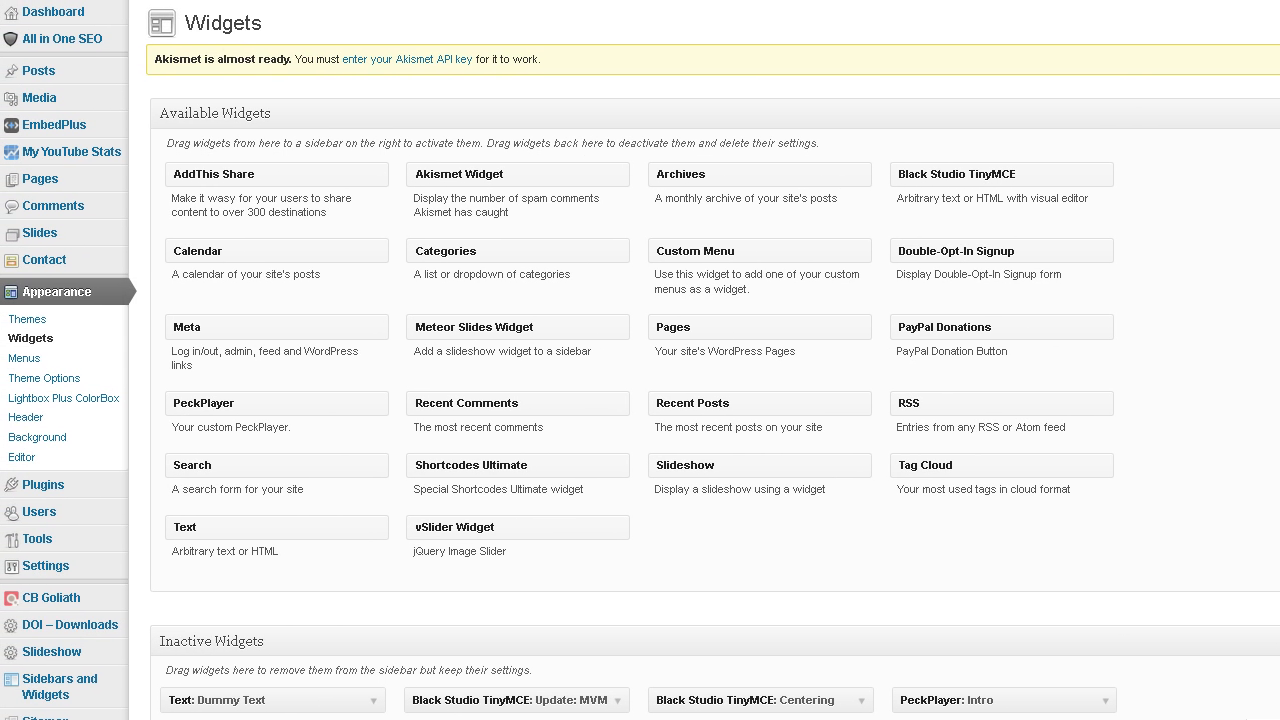
mouse_move(38, 70)
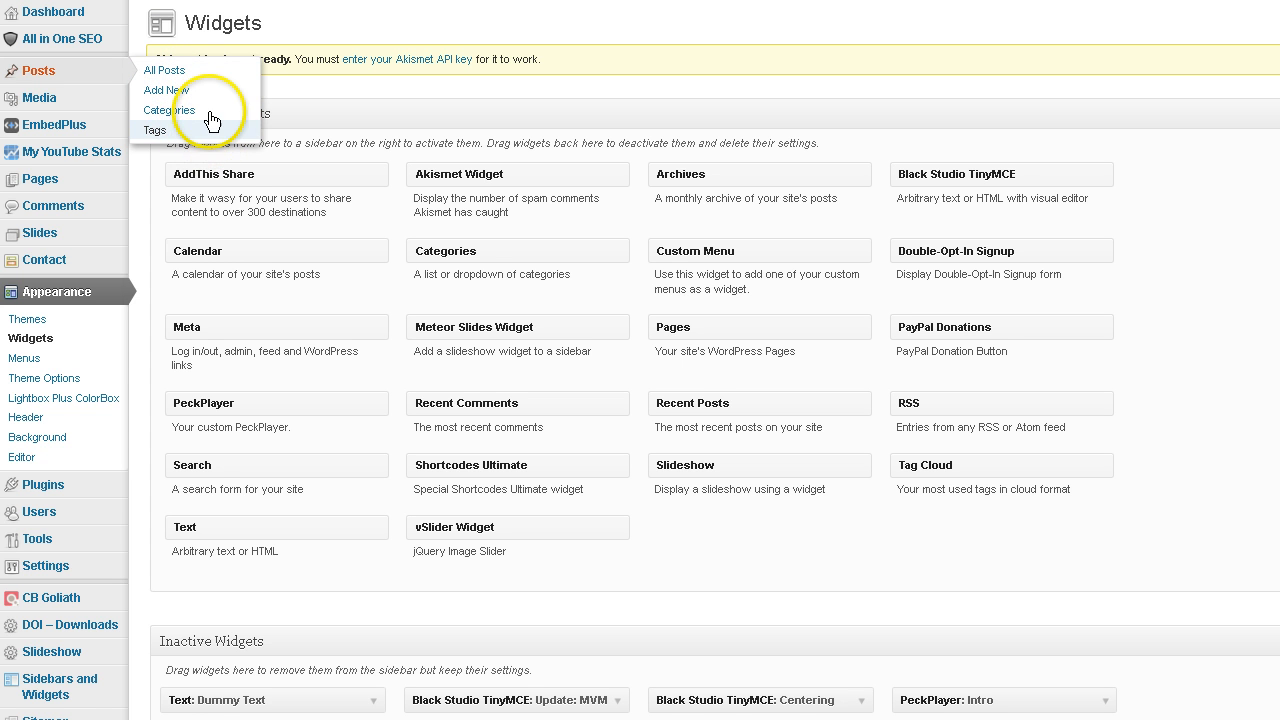
mouse_move(230, 131)
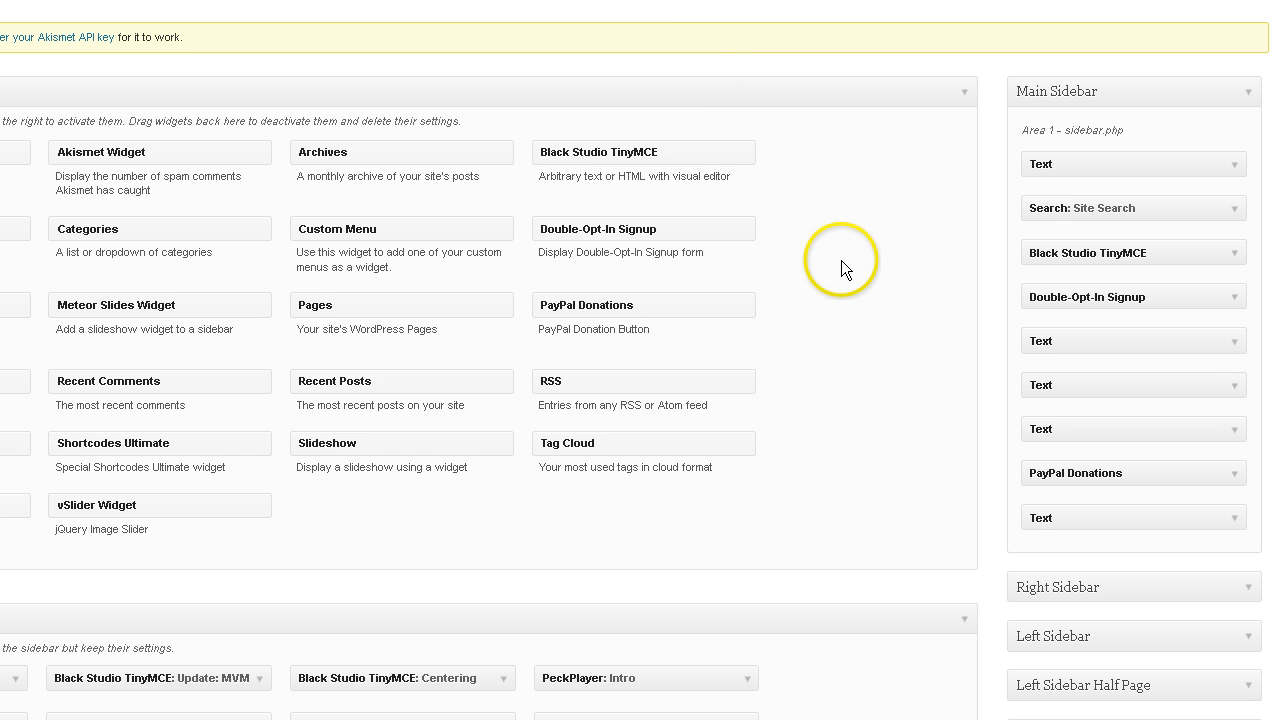
- Drag the Tag Cloud widget into the Top Widget area
scroll("down", 3)
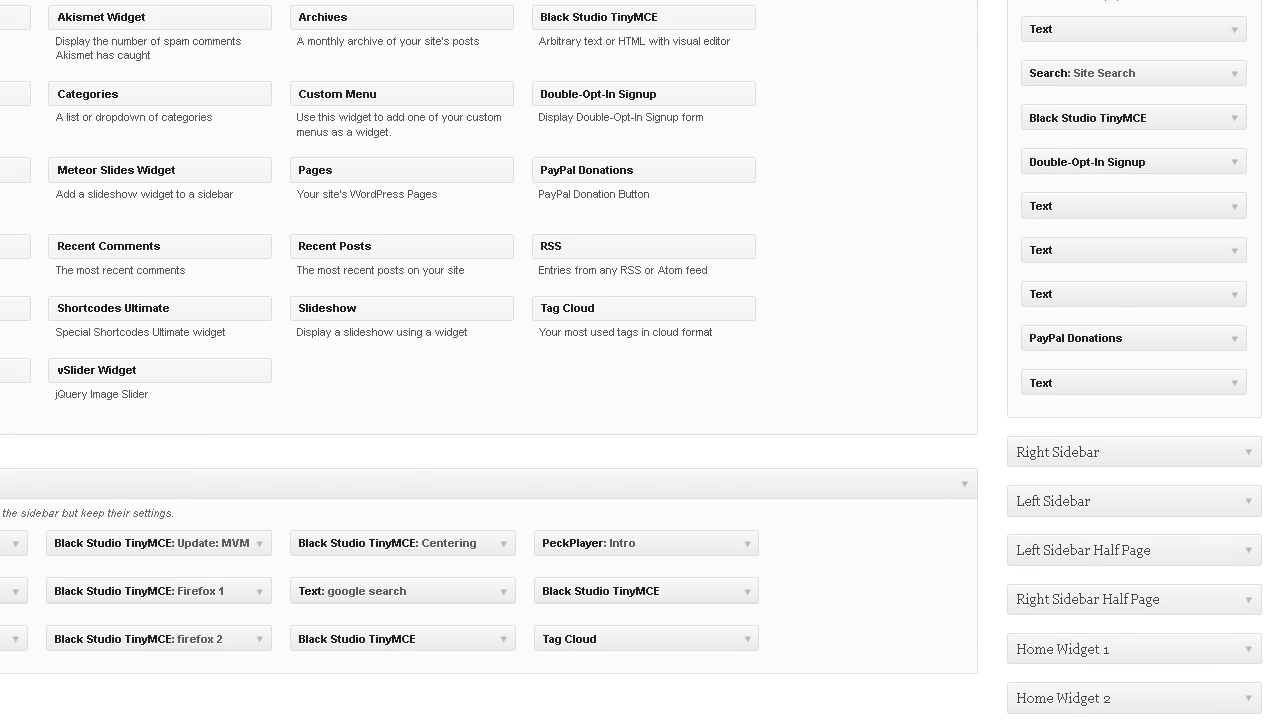
scroll("down", 3)
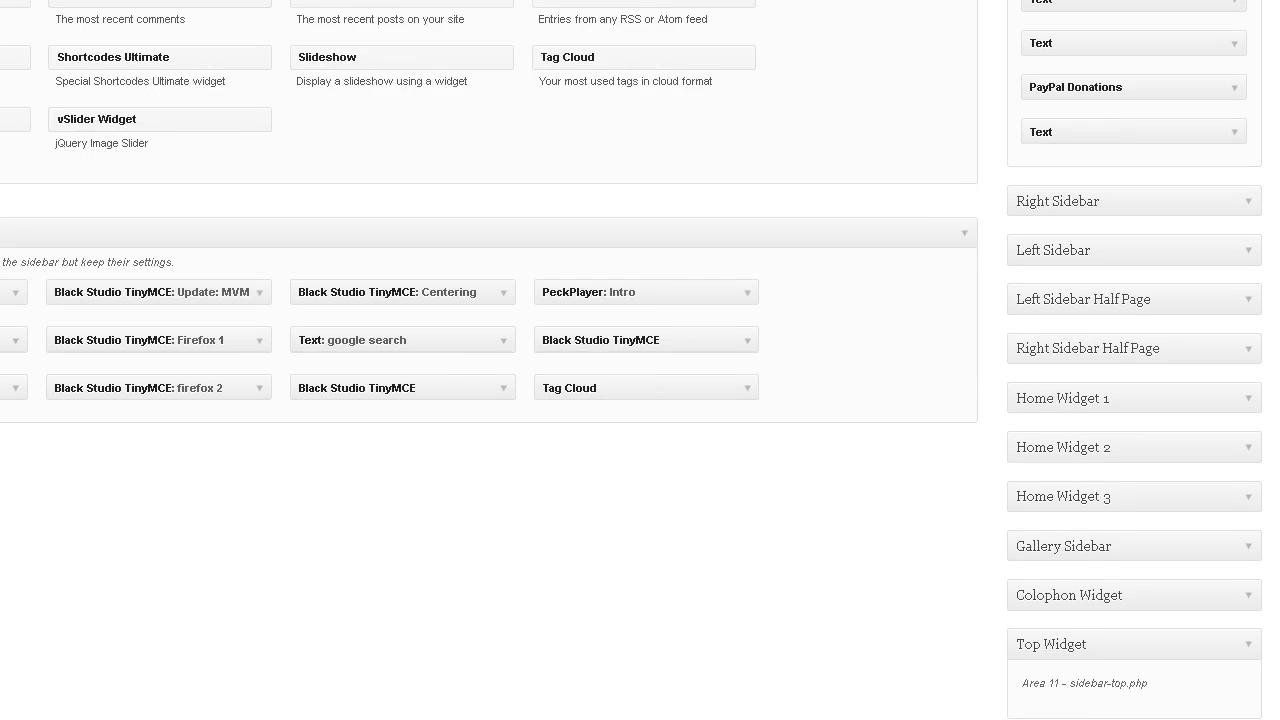
scroll("down", 3)
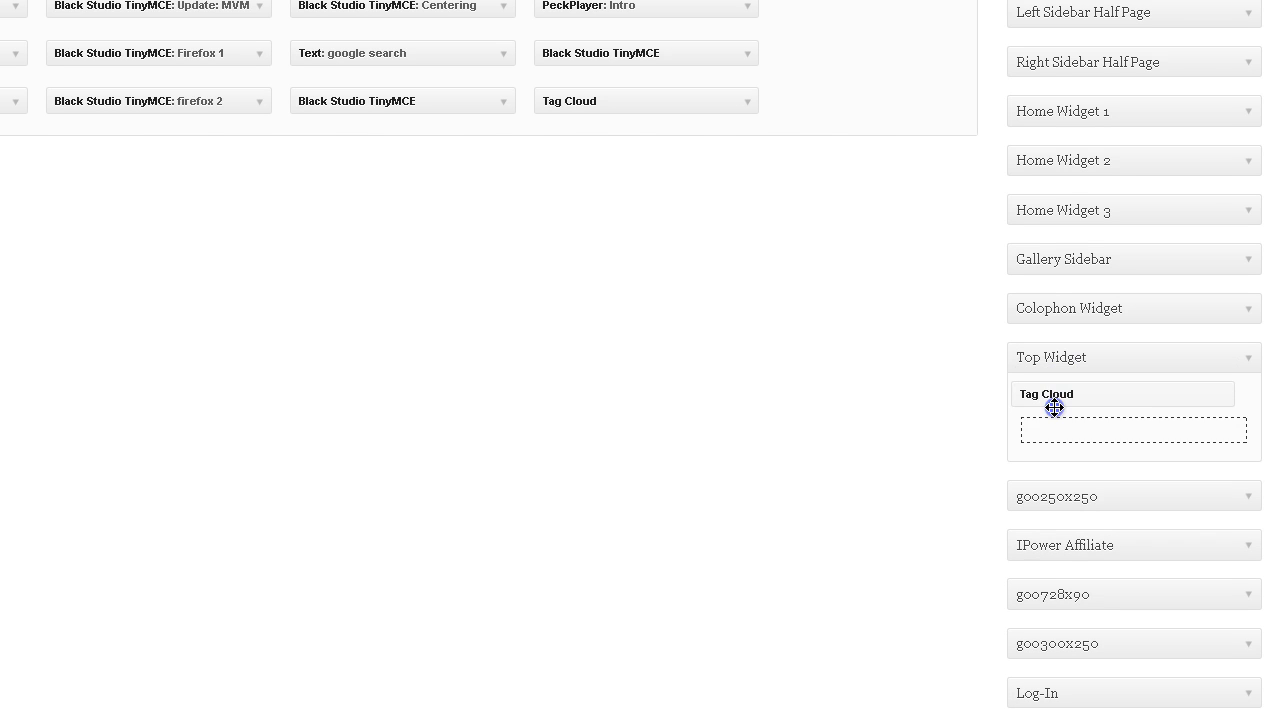
left_click_drag(1055, 408, 1065, 432)
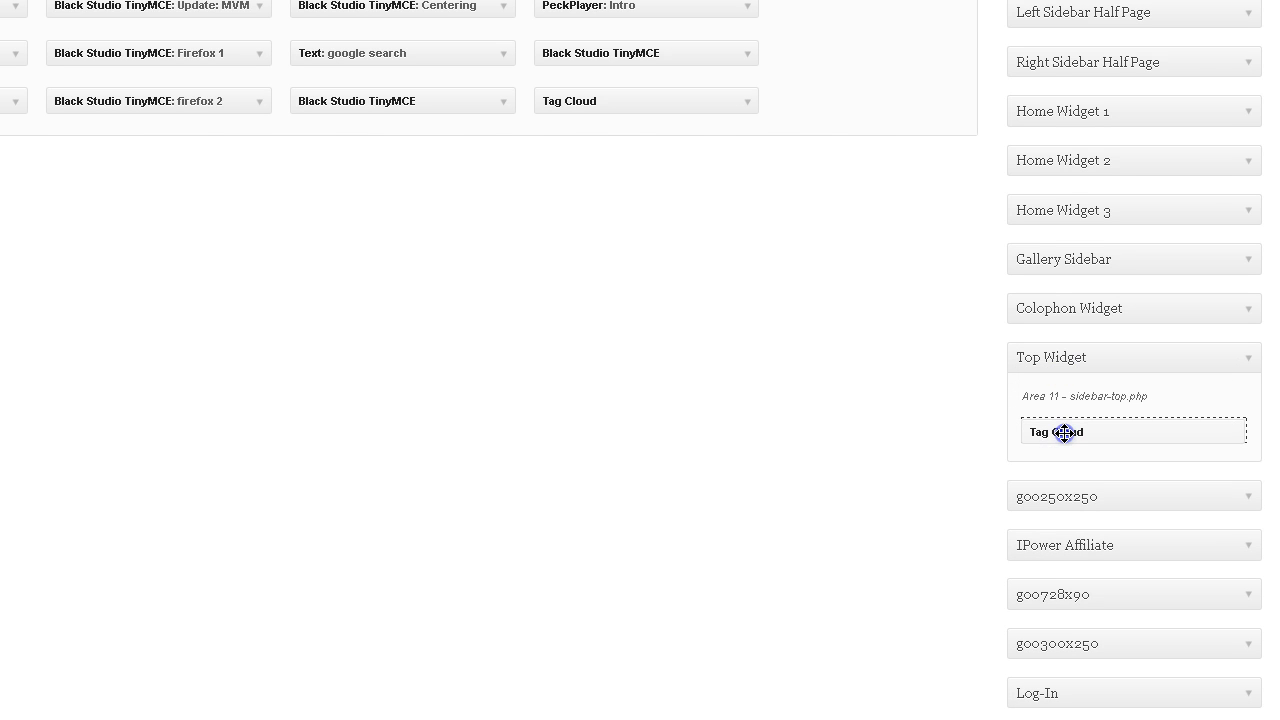
- Set the Tag Cloud widget's taxonomy to Tags and save it
left_click(1134, 431)
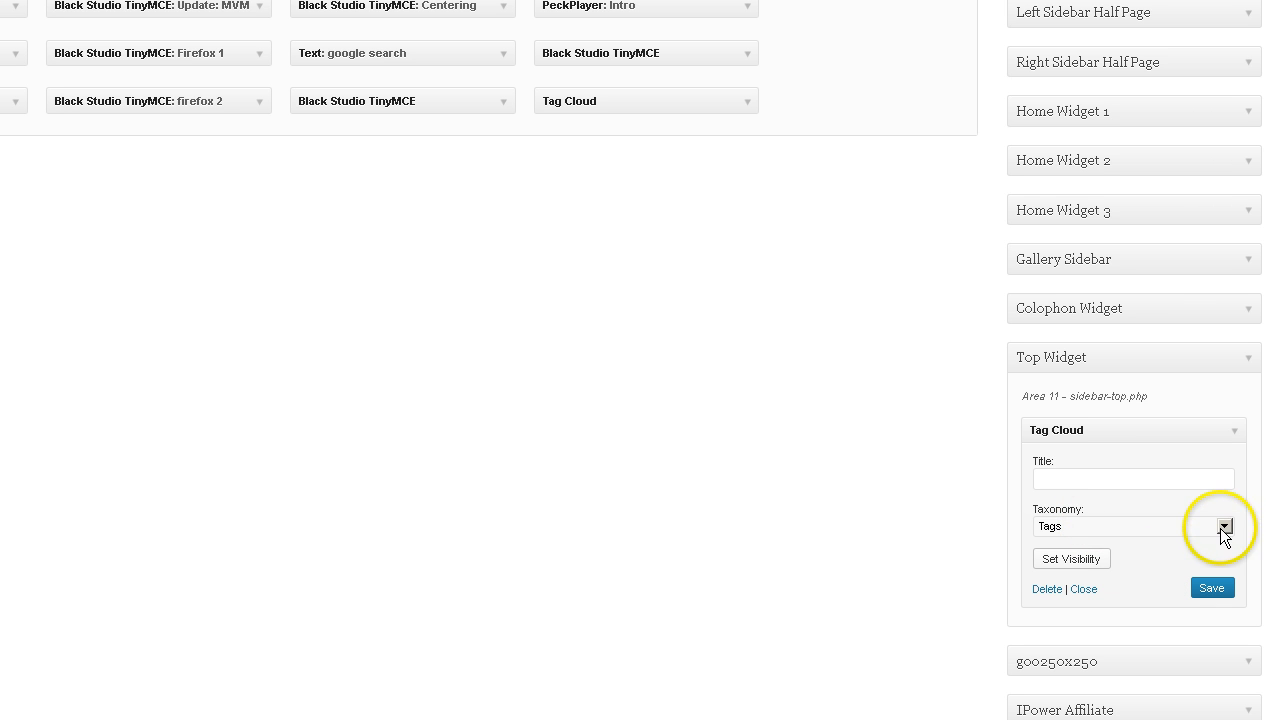
left_click(1224, 526)
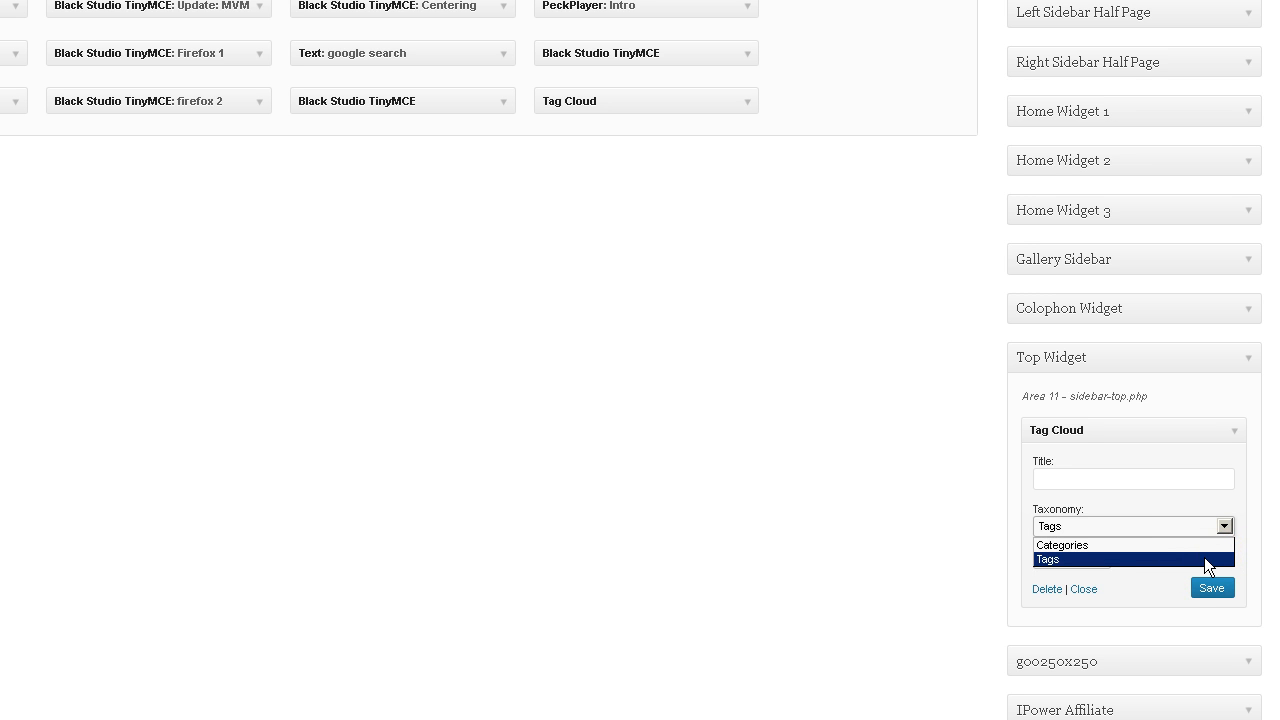
left_click(1047, 559)
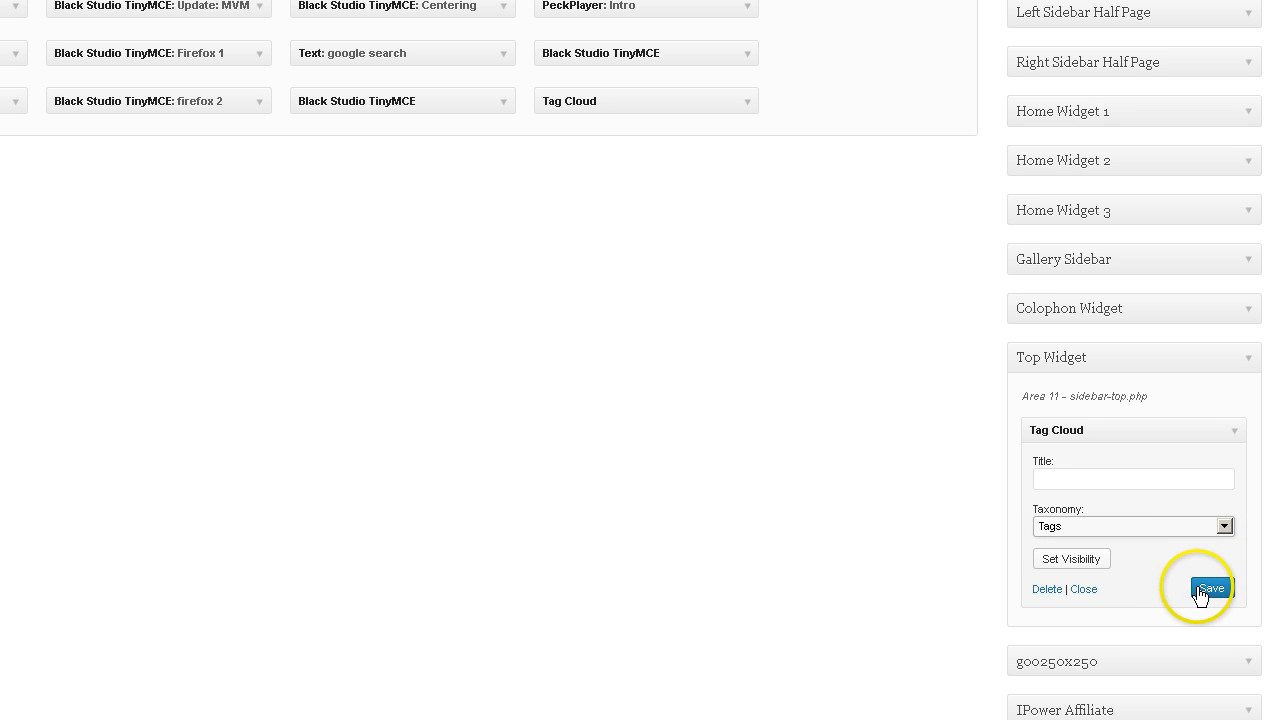
left_click(1211, 587)
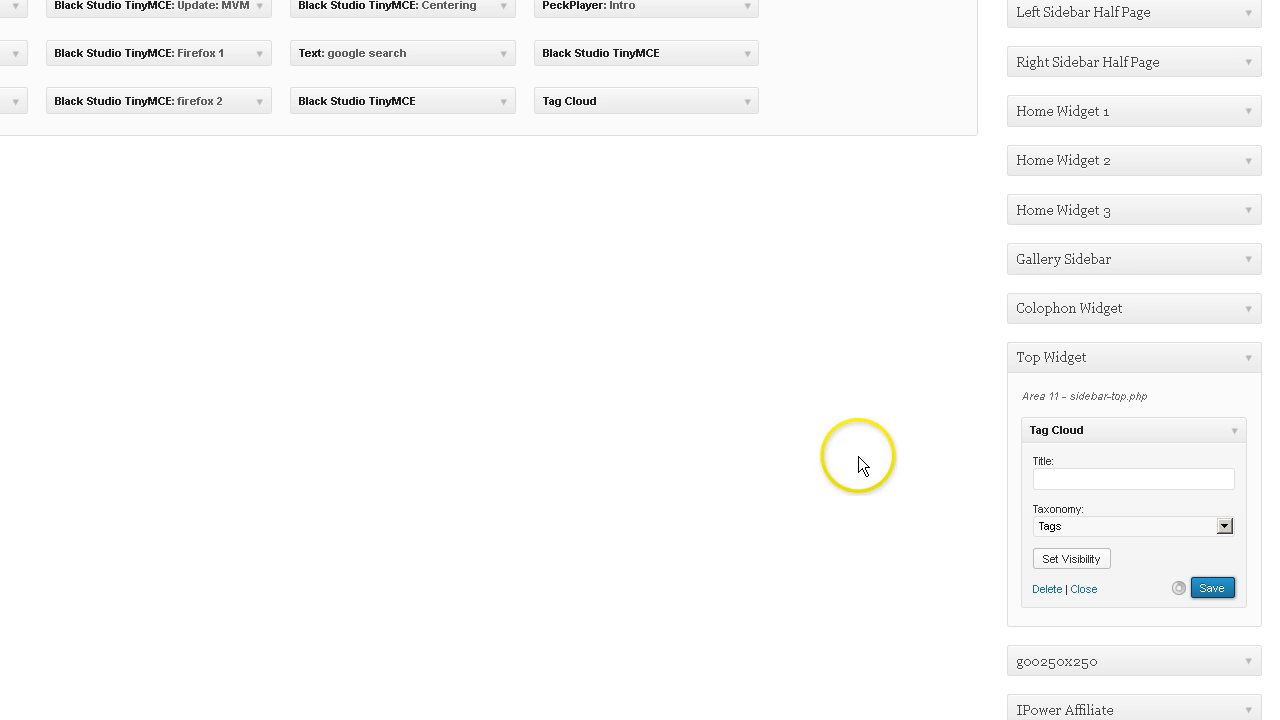
left_click(1211, 587)
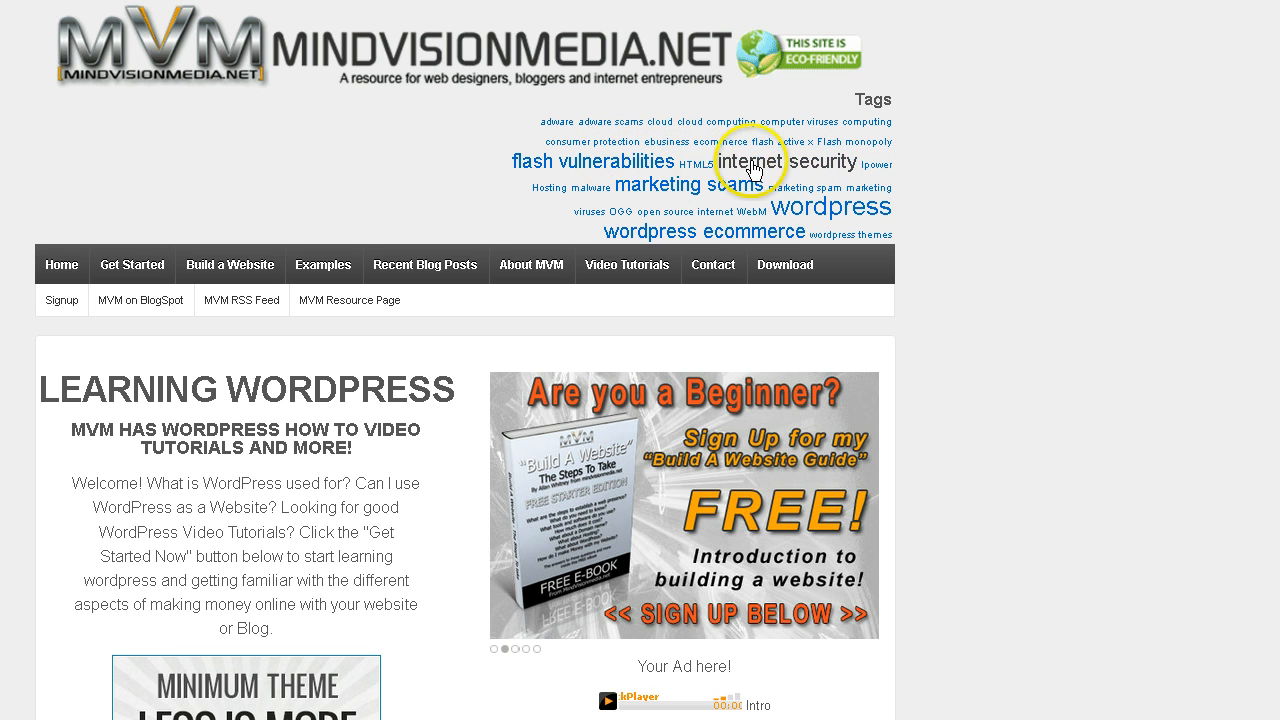
mouse_move(808, 215)
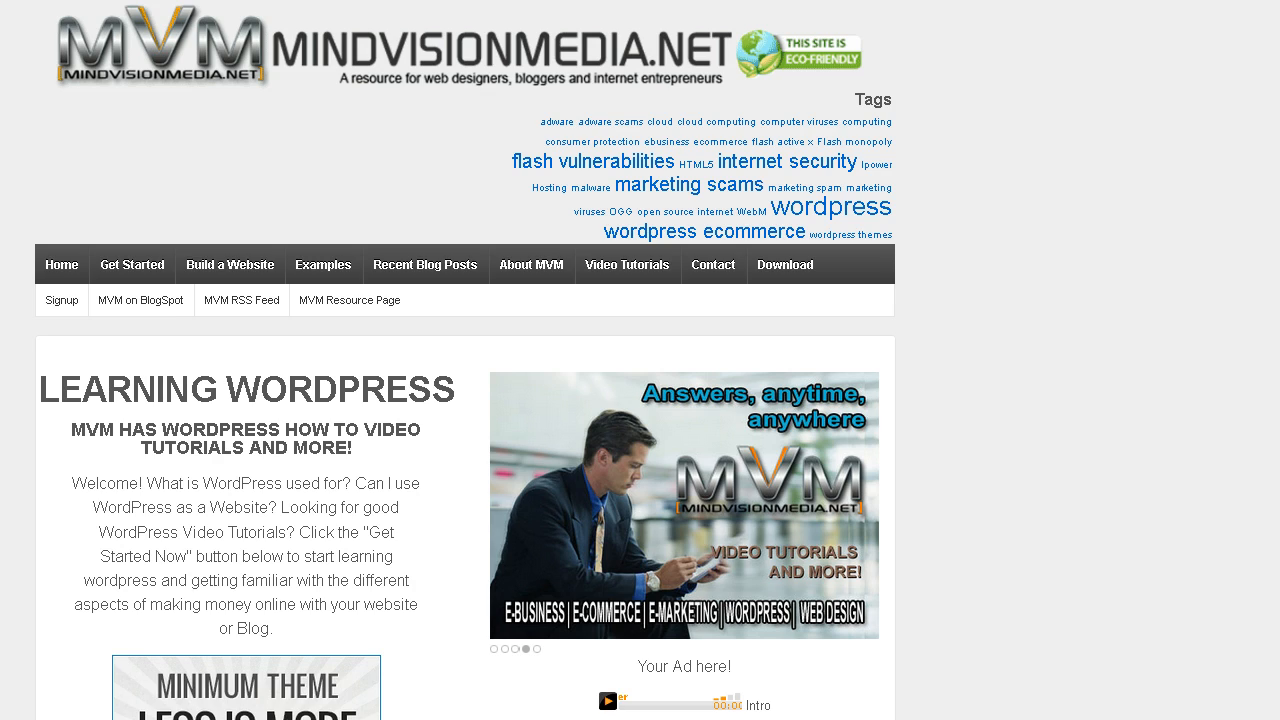
- Go to the Get Started page from the live site's menu
left_click(131, 265)
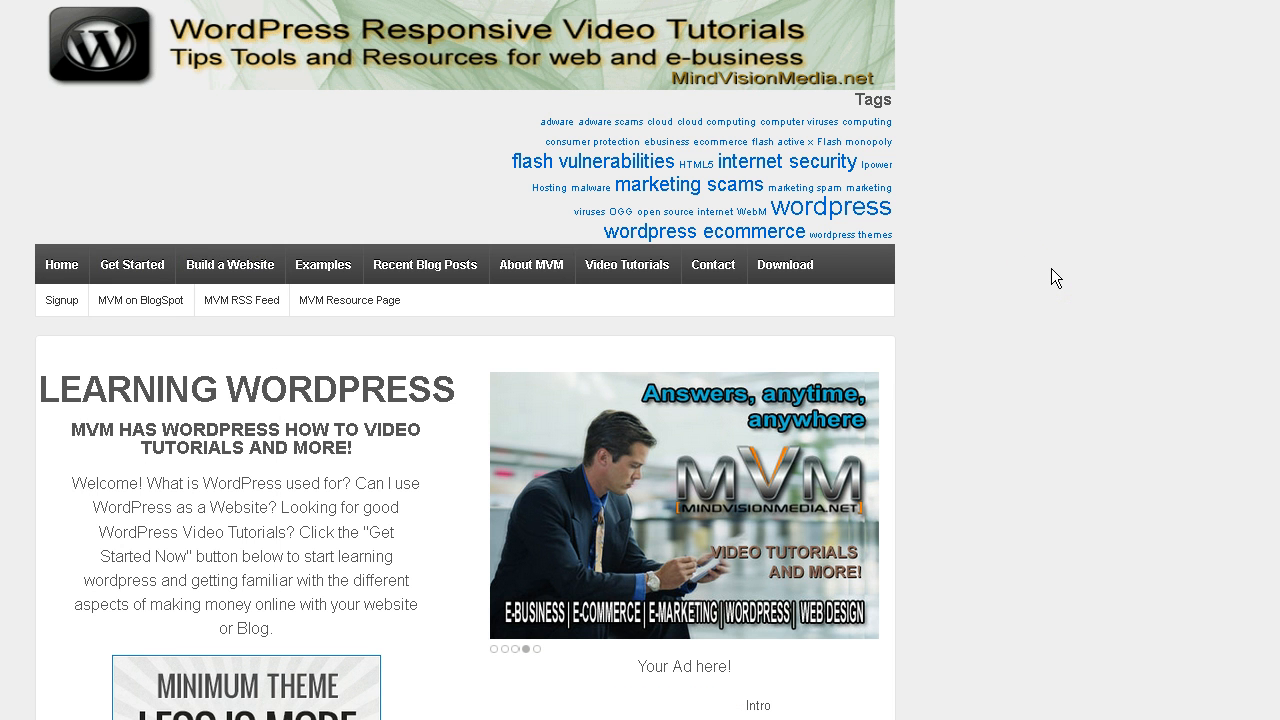
left_click(131, 264)
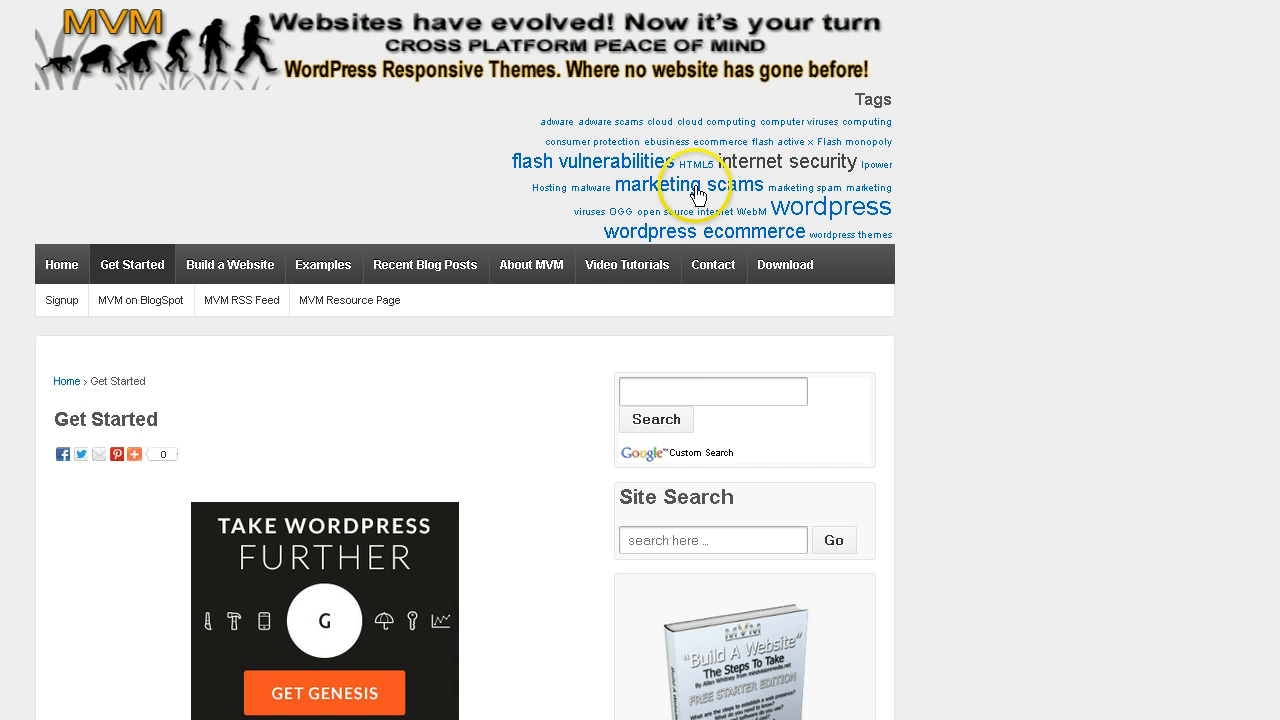
mouse_move(758, 213)
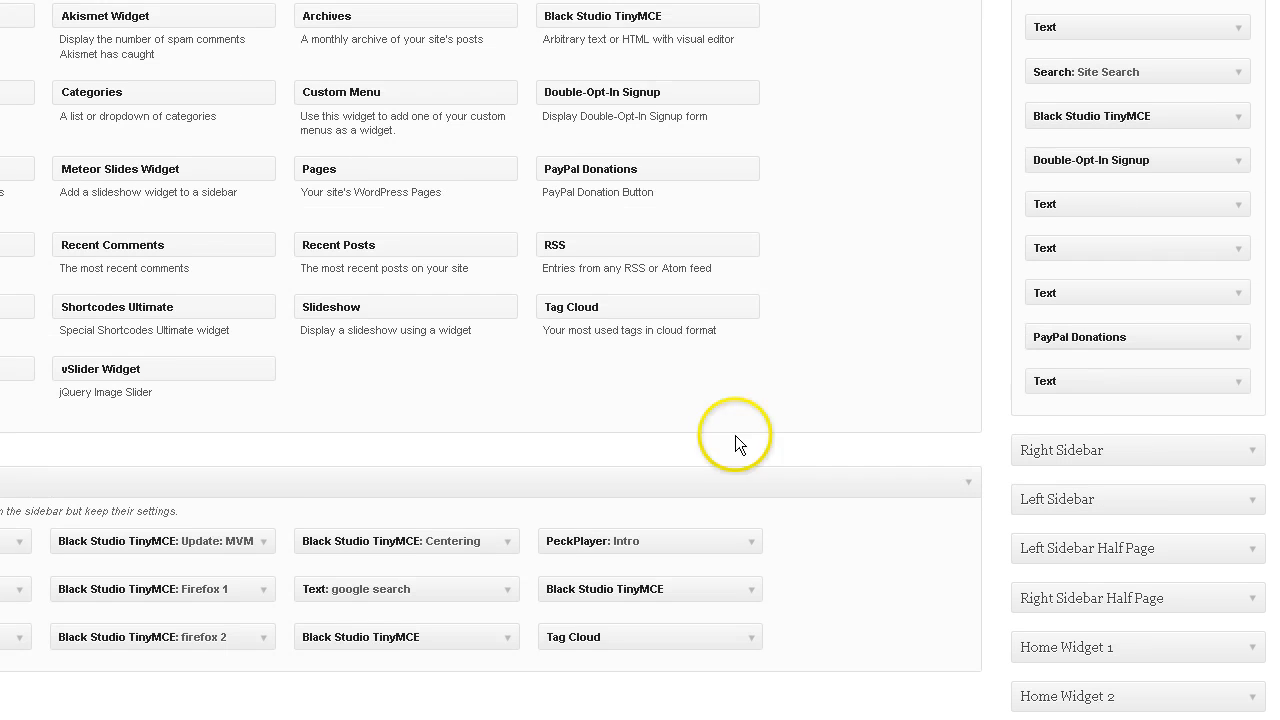
mouse_move(599, 305)
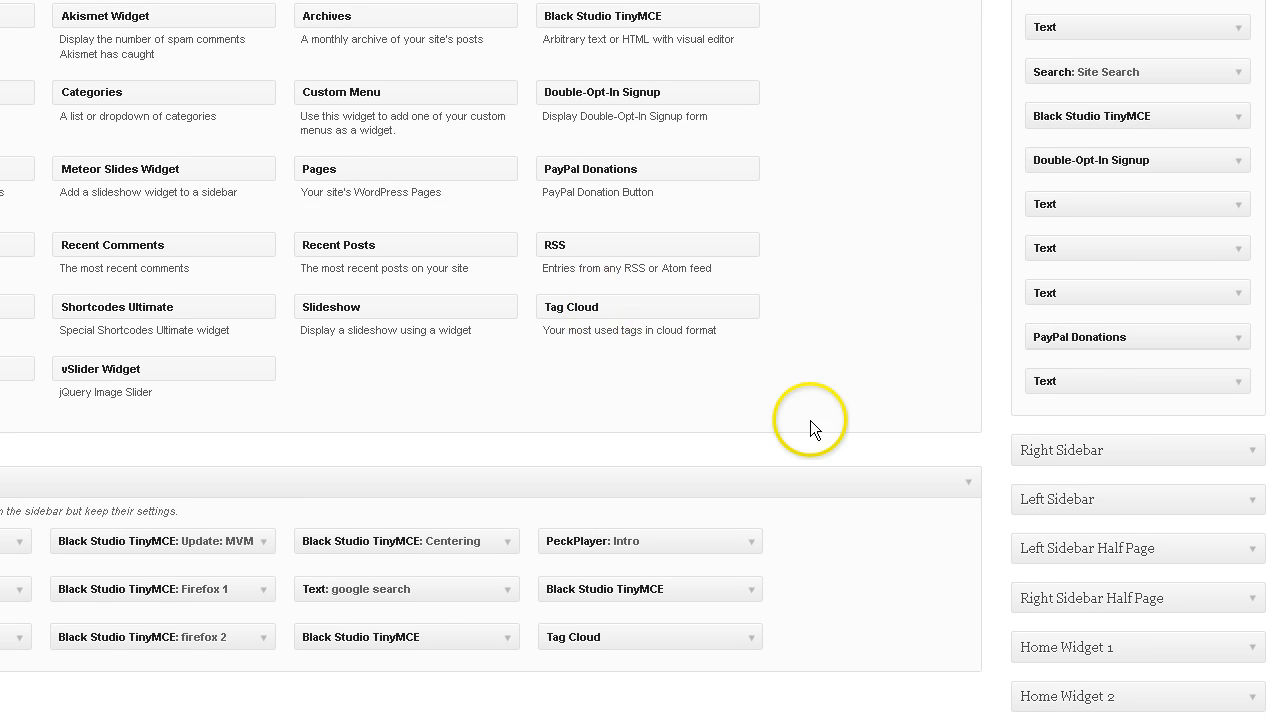
- Change the Top Widget Tag Cloud's taxonomy from Tags to Categories
scroll("down", 3)
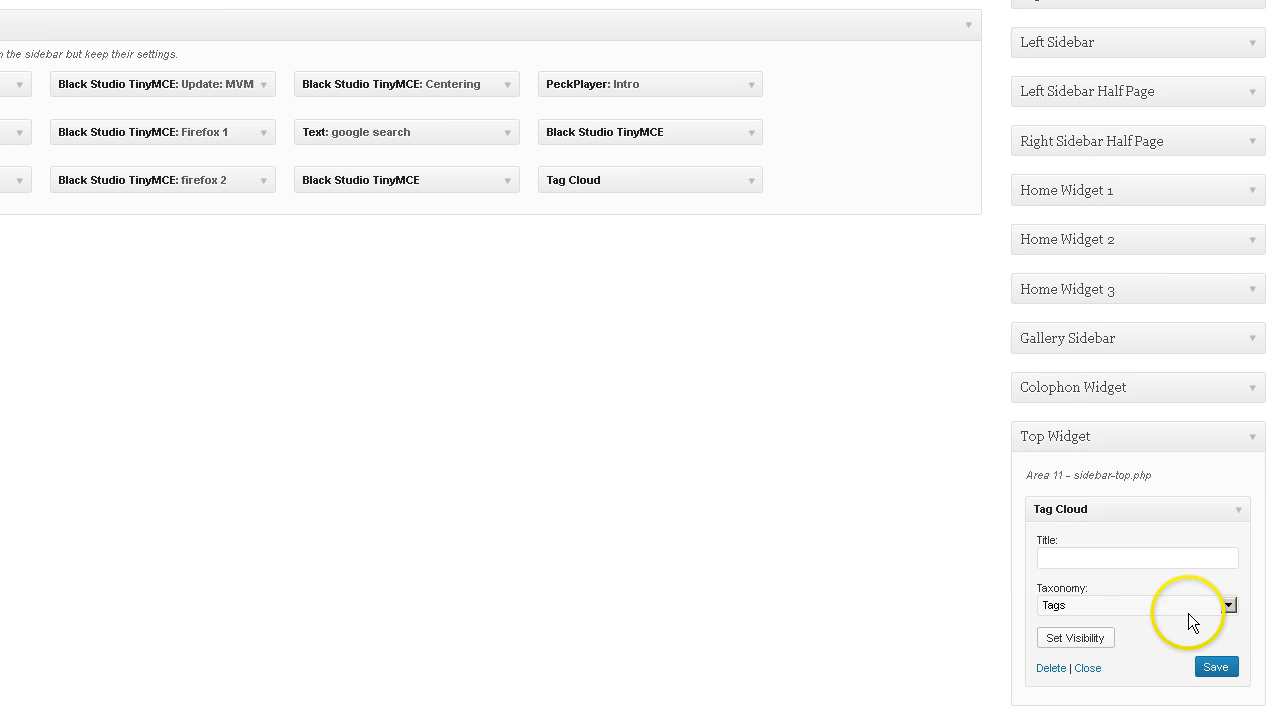
left_click(1229, 605)
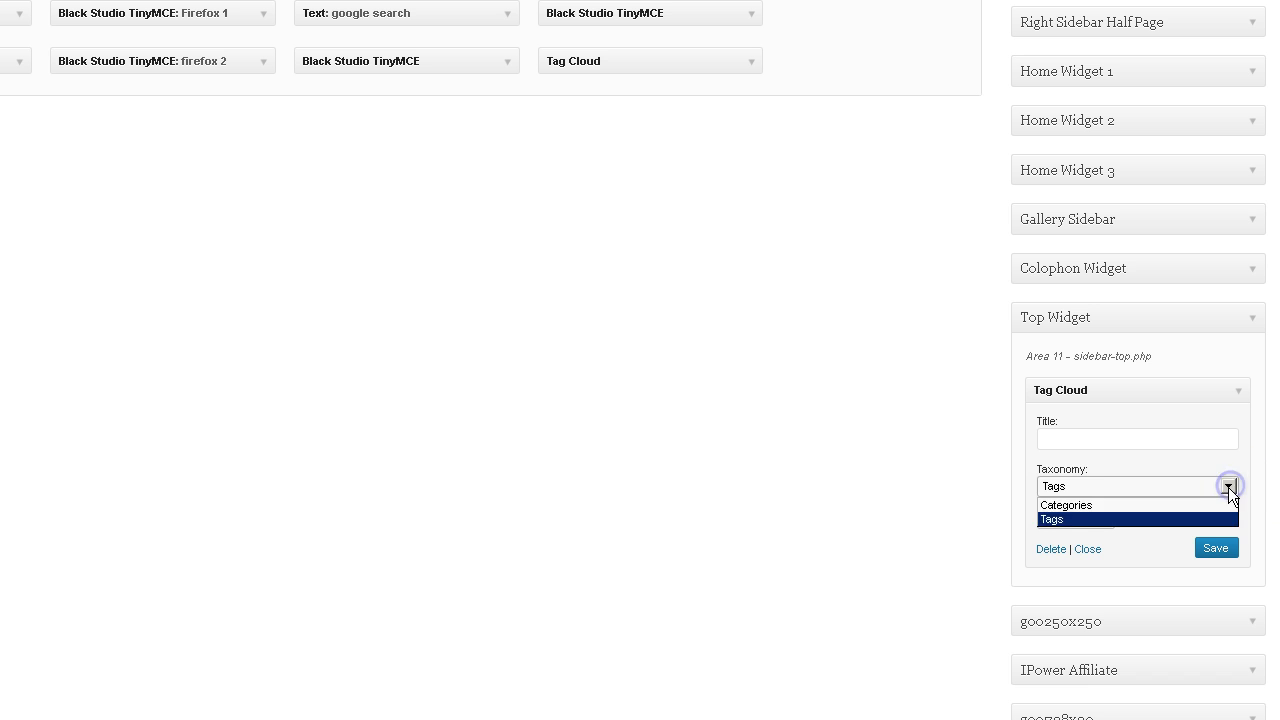
left_click(1066, 505)
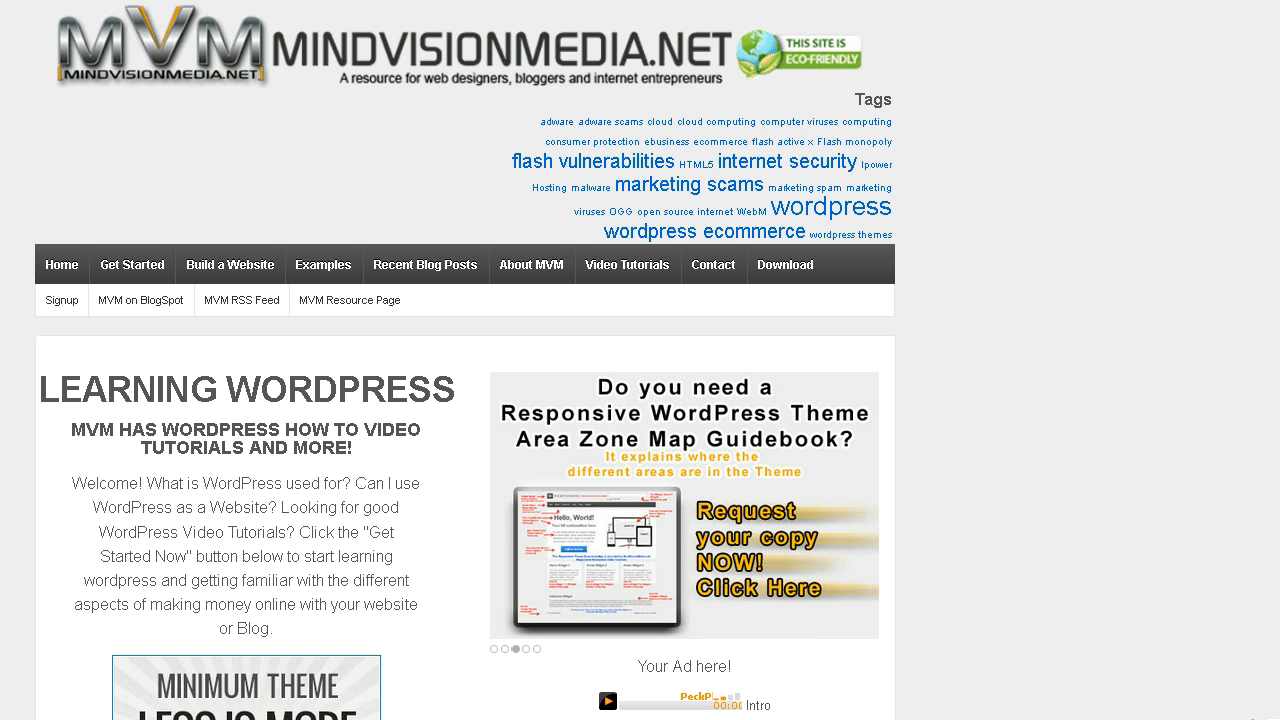
mouse_move(1014, 230)
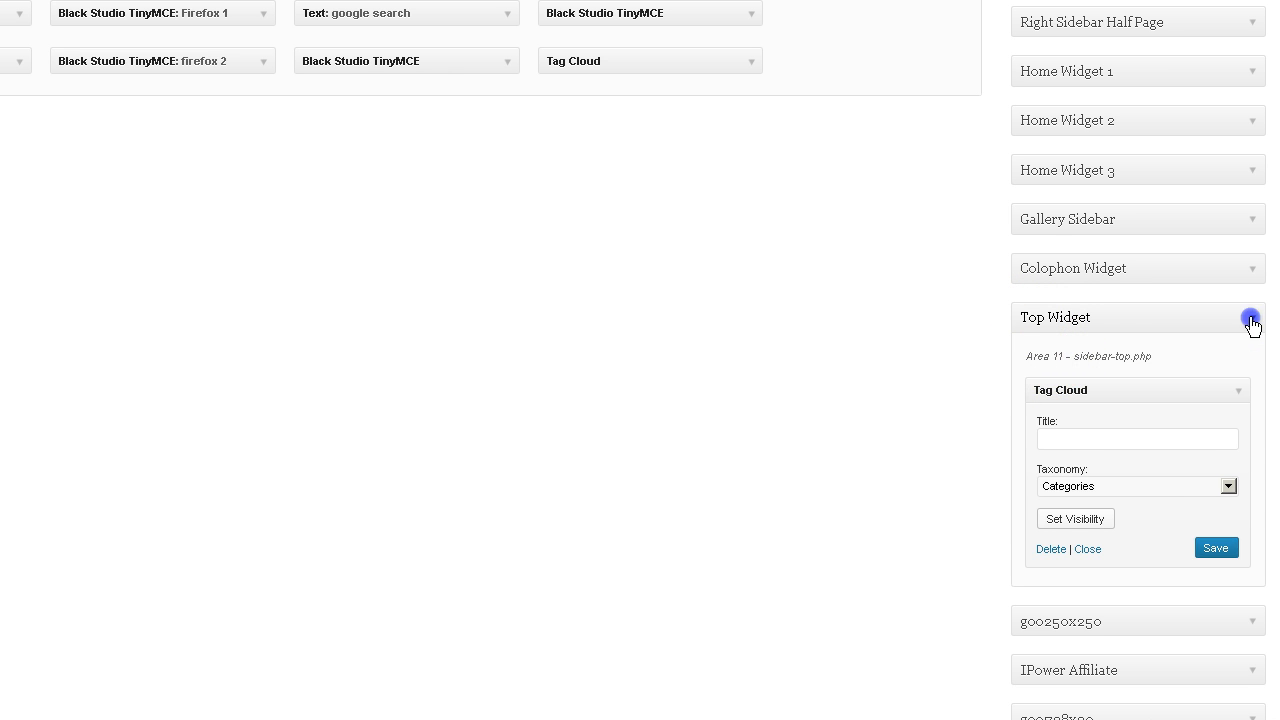
- Collapse the Top Widget area and scroll through the widget lists
left_click(1251, 317)
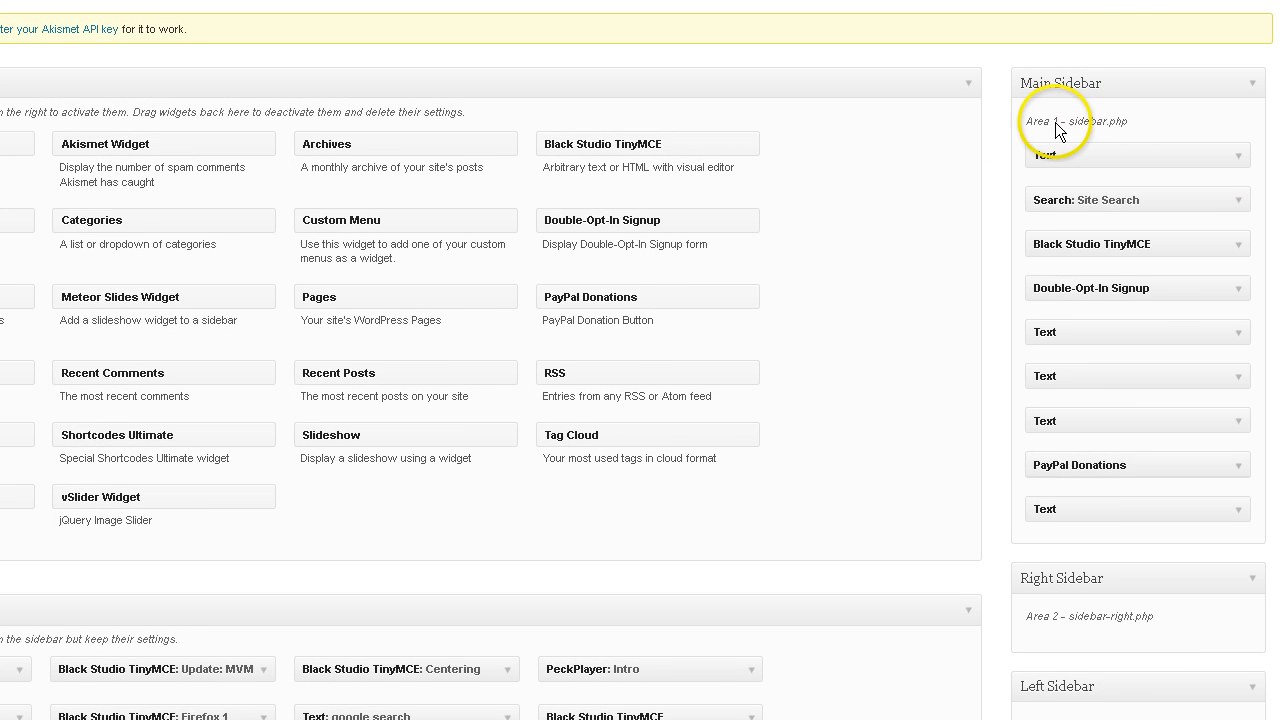
mouse_move(1000, 203)
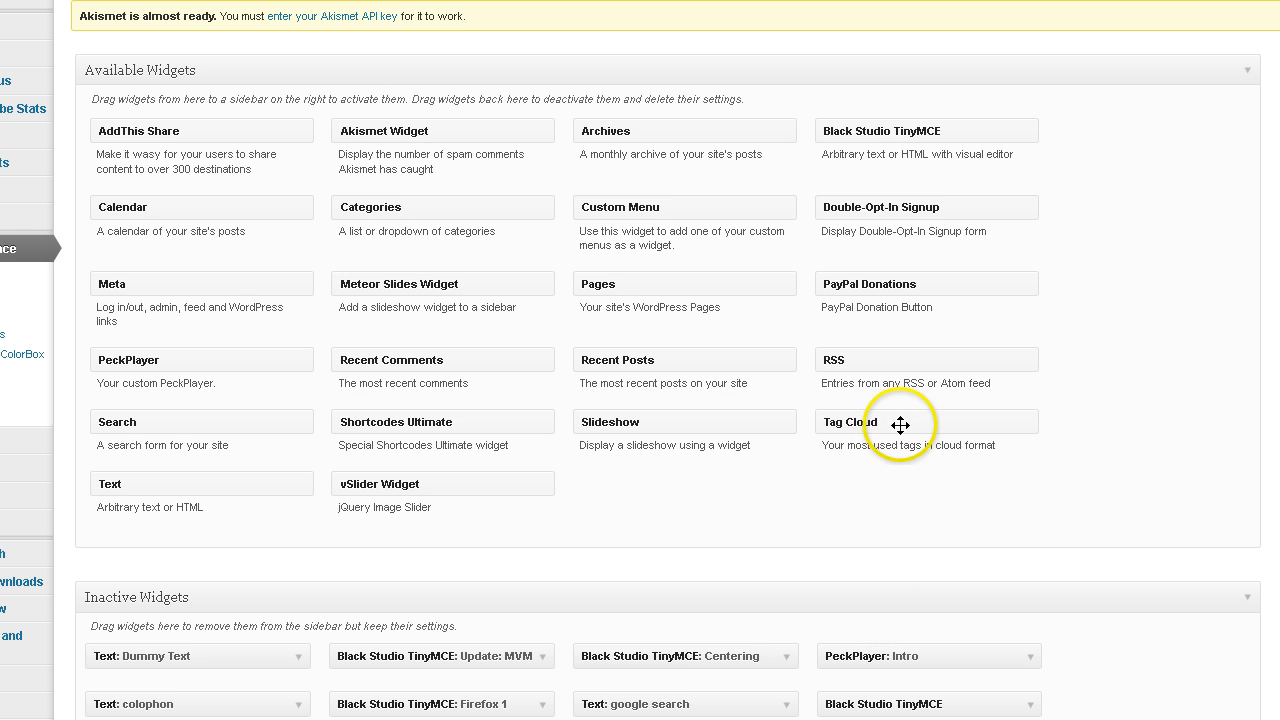
mouse_move(899, 425)
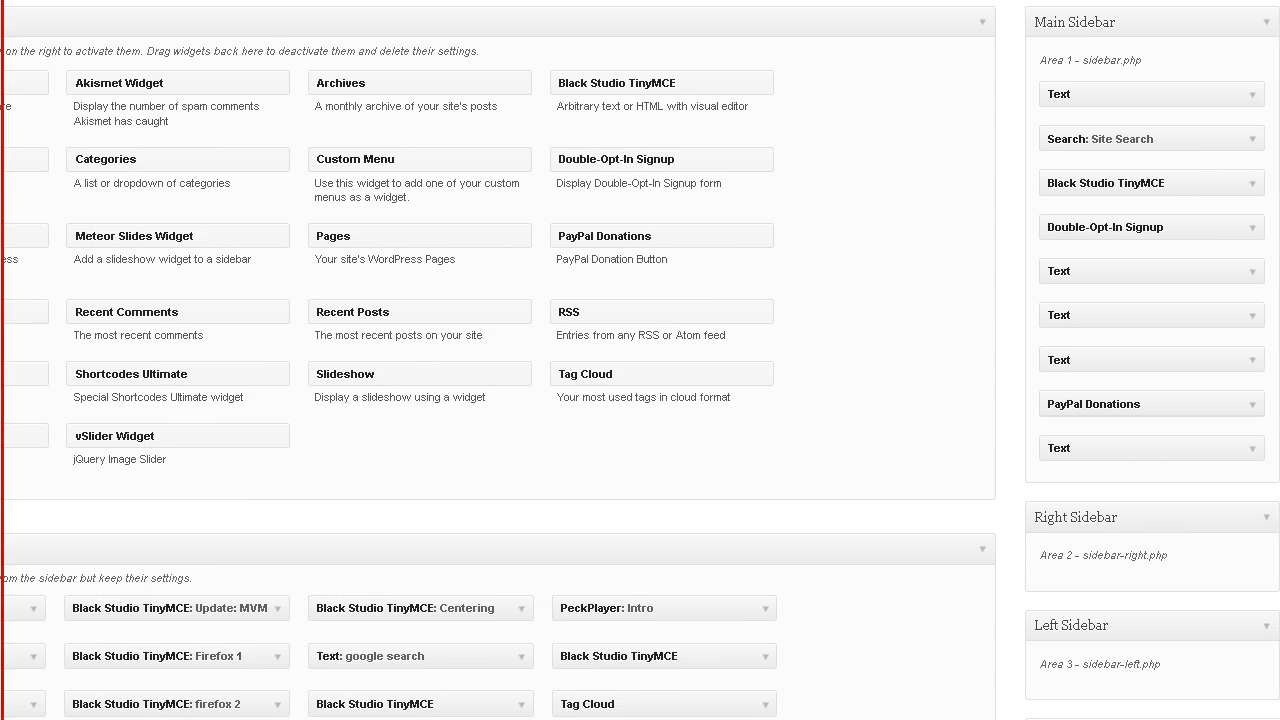
scroll("down", 3)
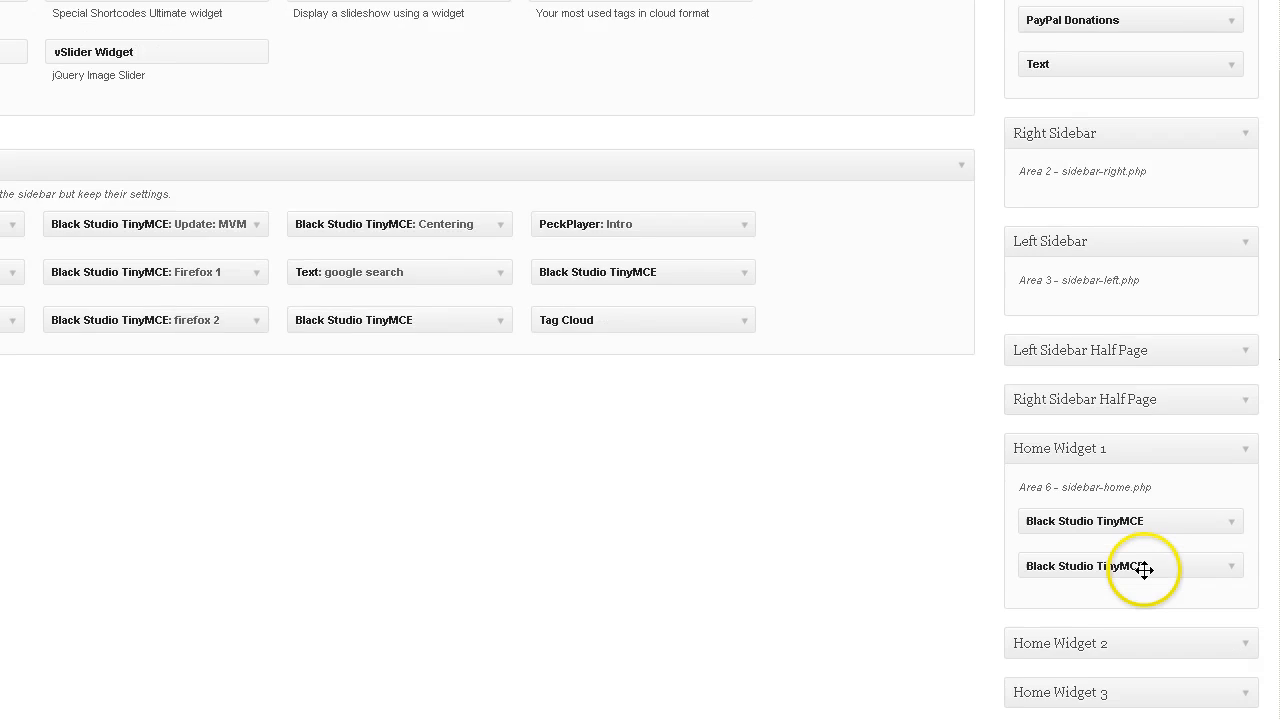
scroll("down", 3)
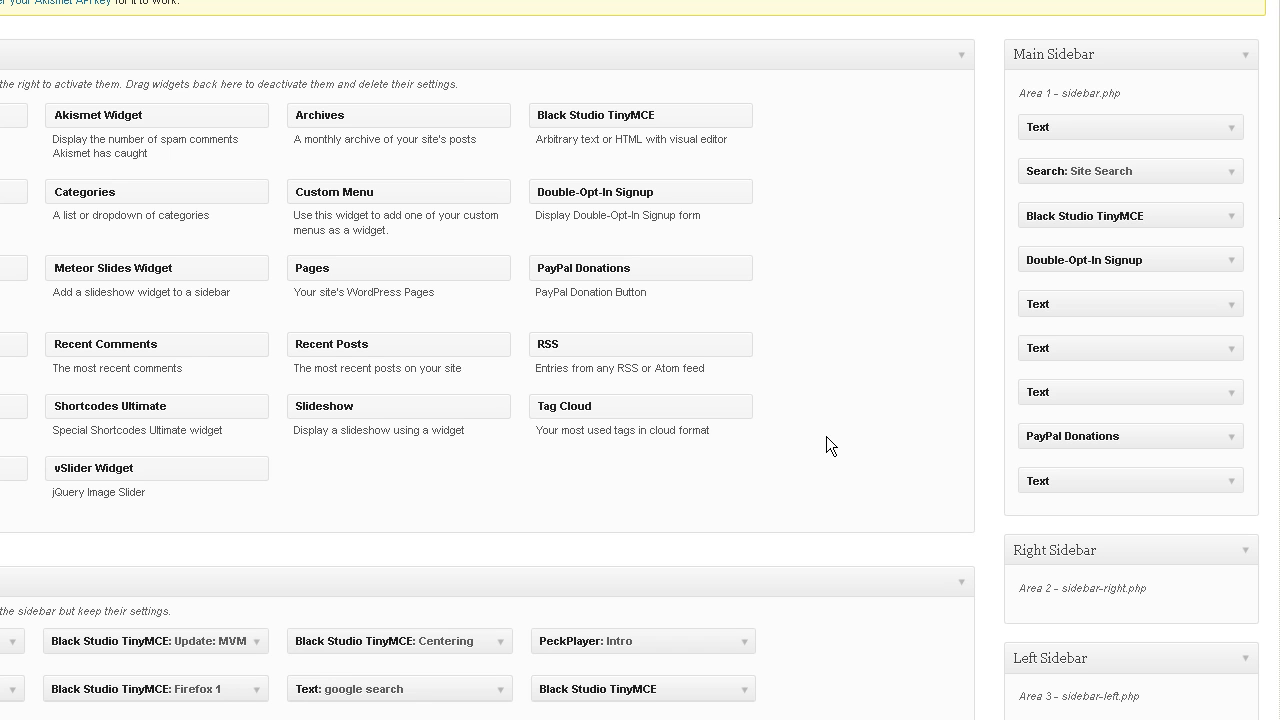
left_click(886, 463)
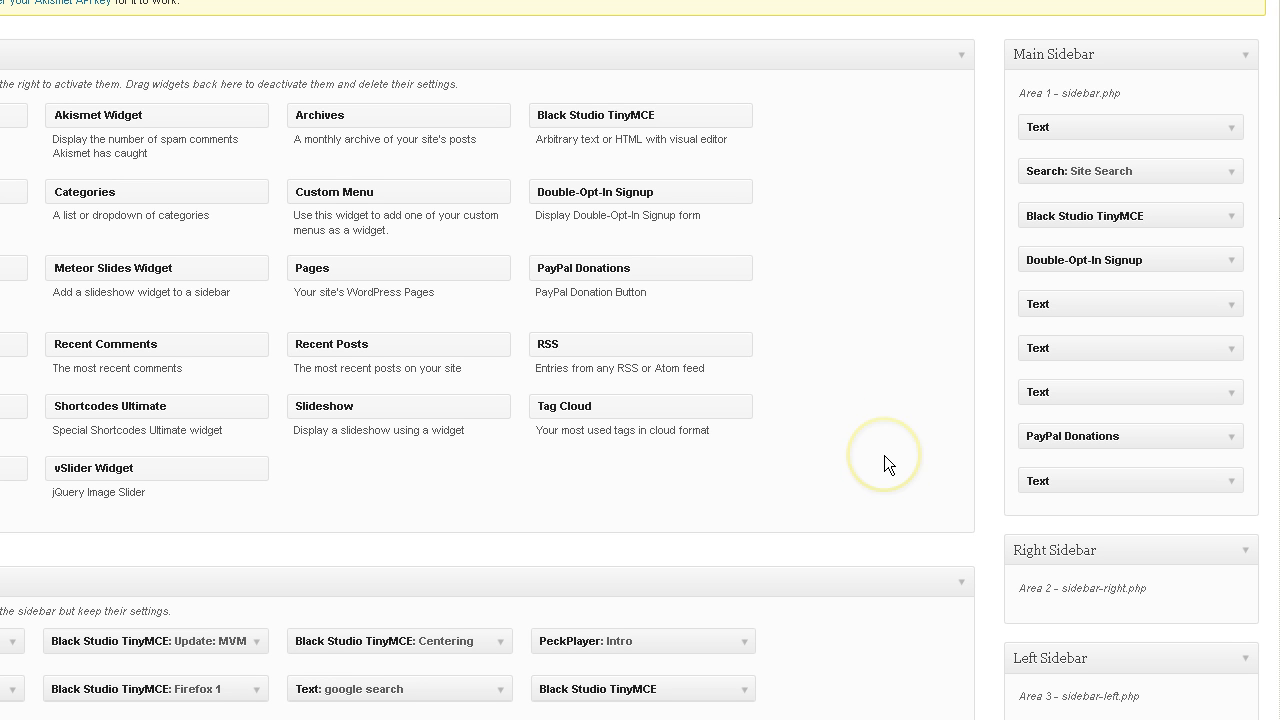